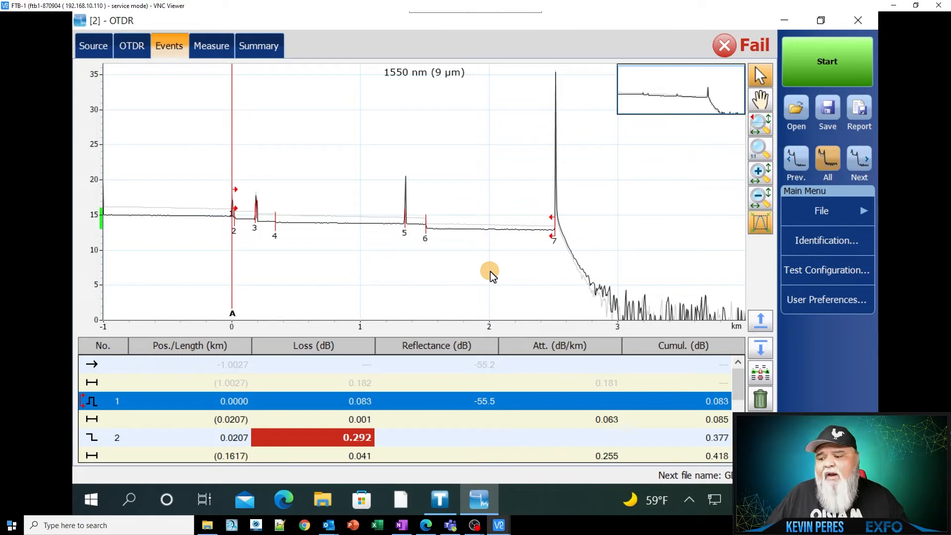
pyautogui.moveTo(488, 271)
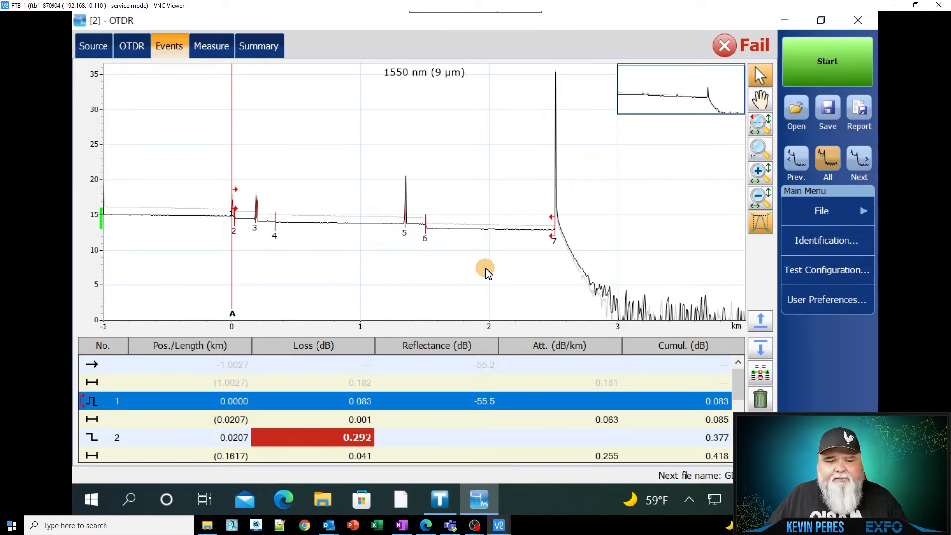
pyautogui.moveTo(456, 272)
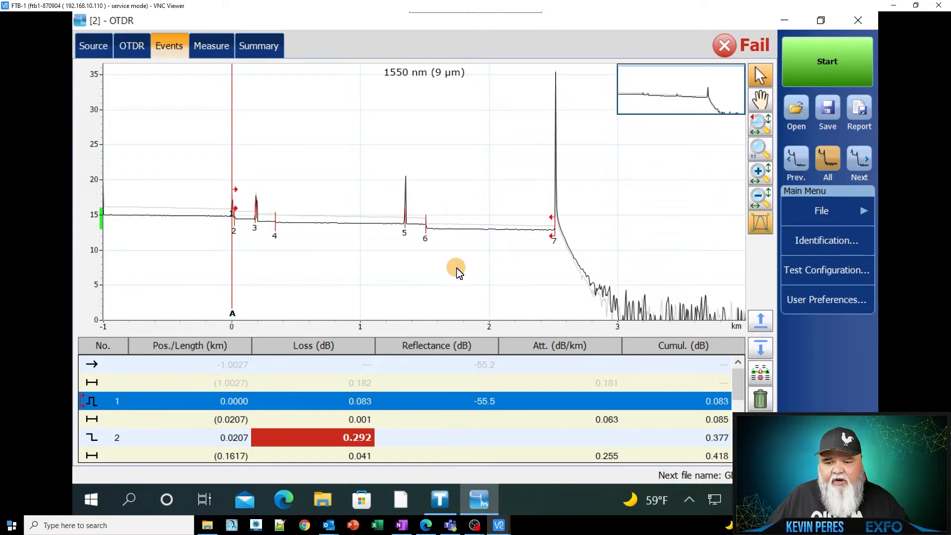
pyautogui.moveTo(417, 255)
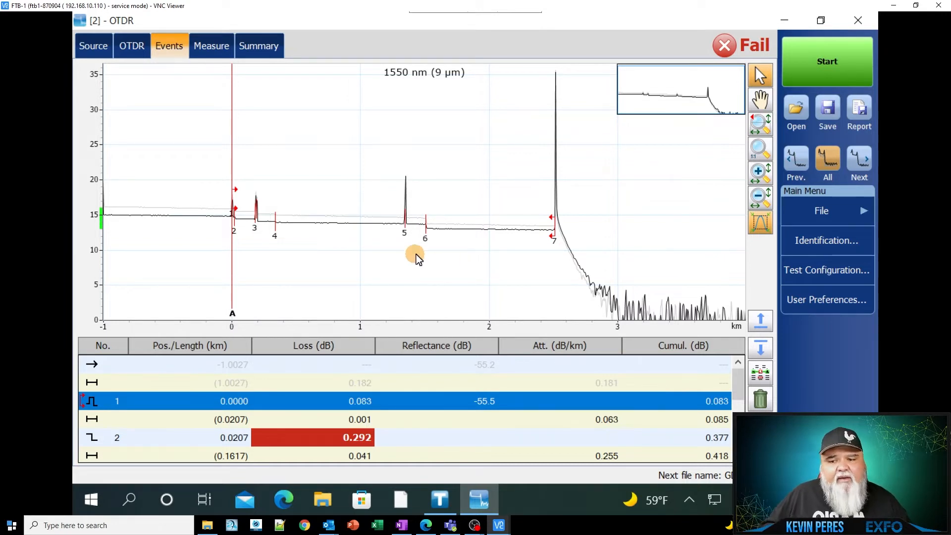
pyautogui.moveTo(243, 226)
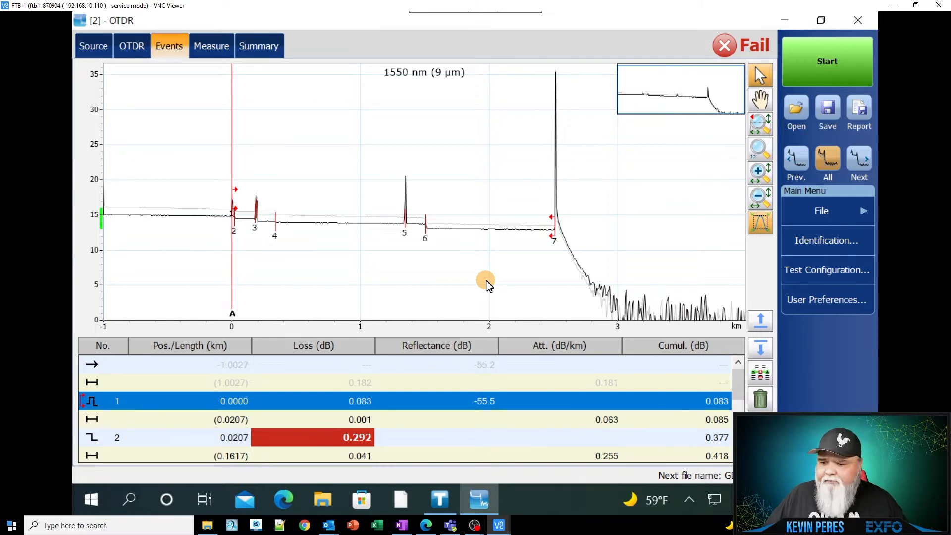
pyautogui.moveTo(109, 236)
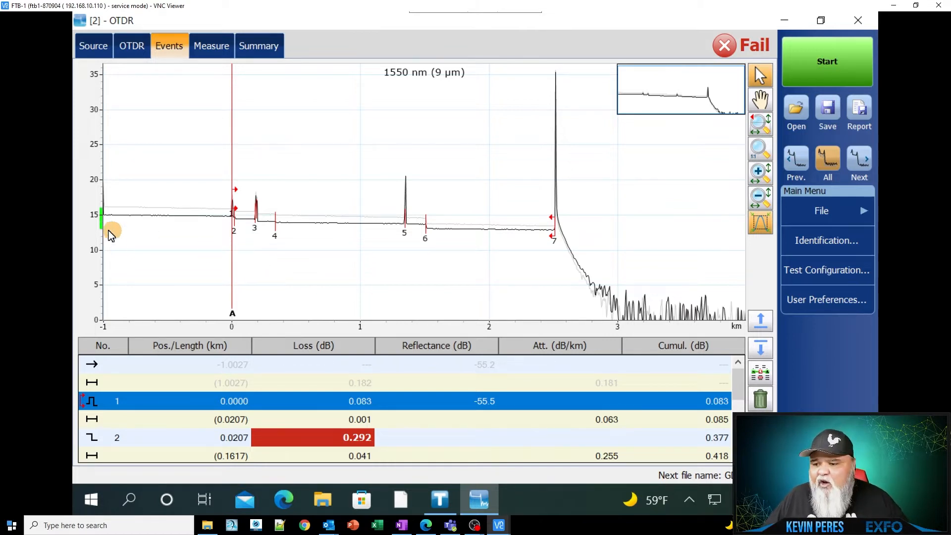
pyautogui.moveTo(106, 216)
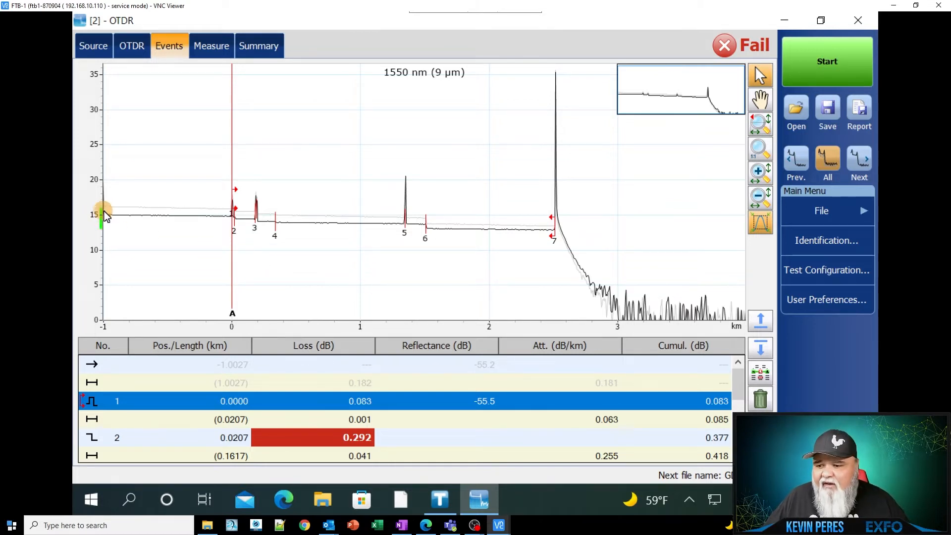
pyautogui.moveTo(100, 226)
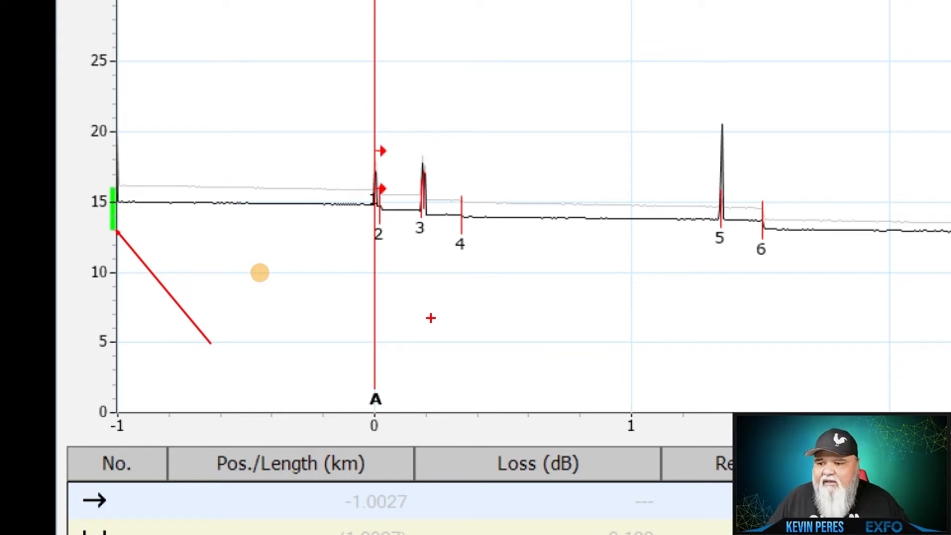
pyautogui.moveTo(94, 217)
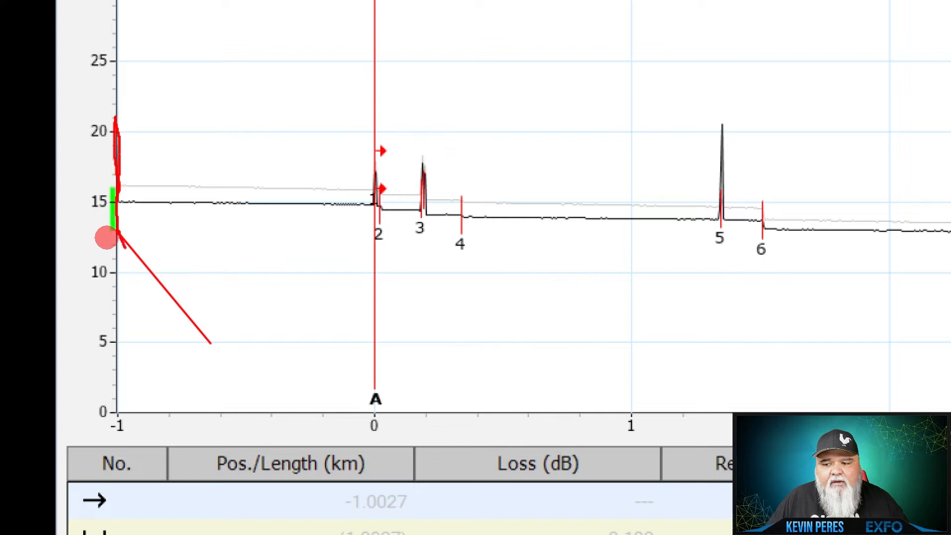
# Zoom the graph onto the launch peak near -1.00 km
pyautogui.moveTo(118, 237); pyautogui.dragTo(552, 298)
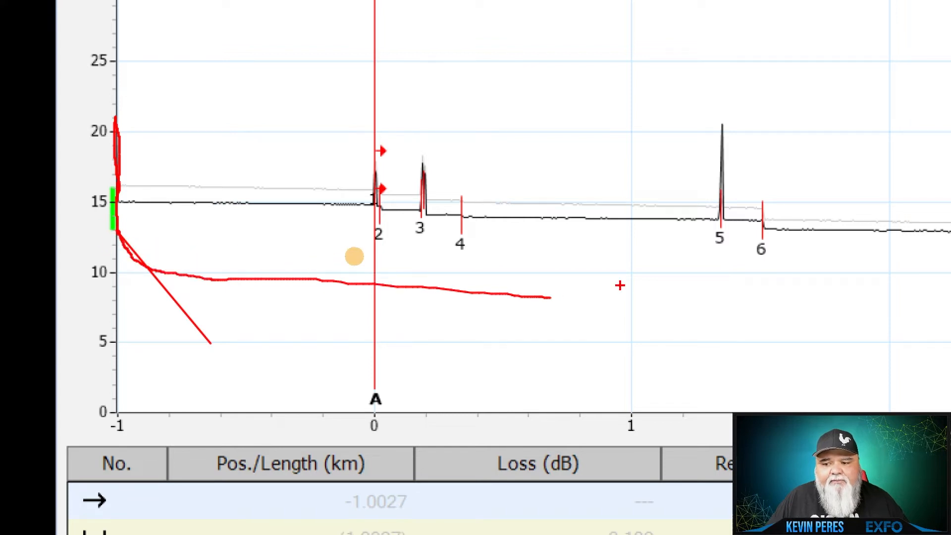
pyautogui.moveTo(352, 256); pyautogui.dragTo(140, 236)
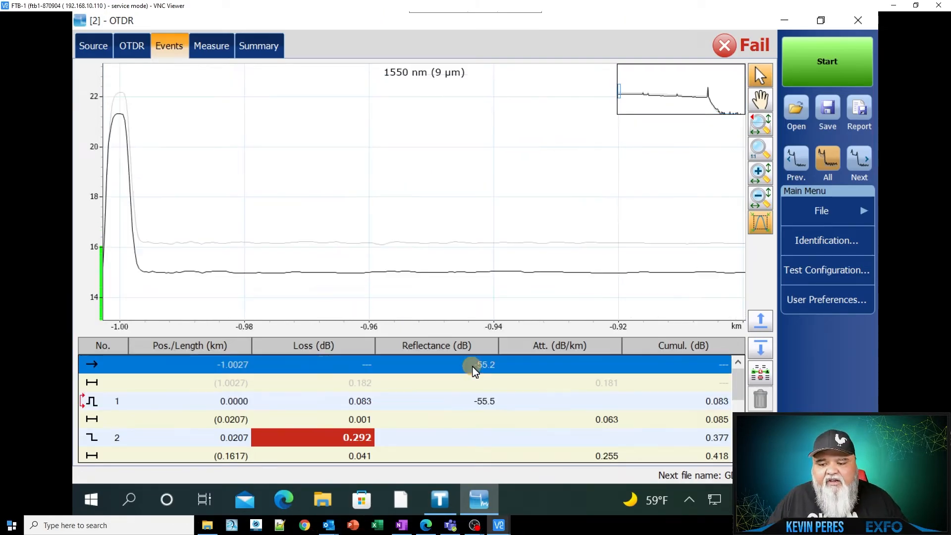
pyautogui.moveTo(320, 370)
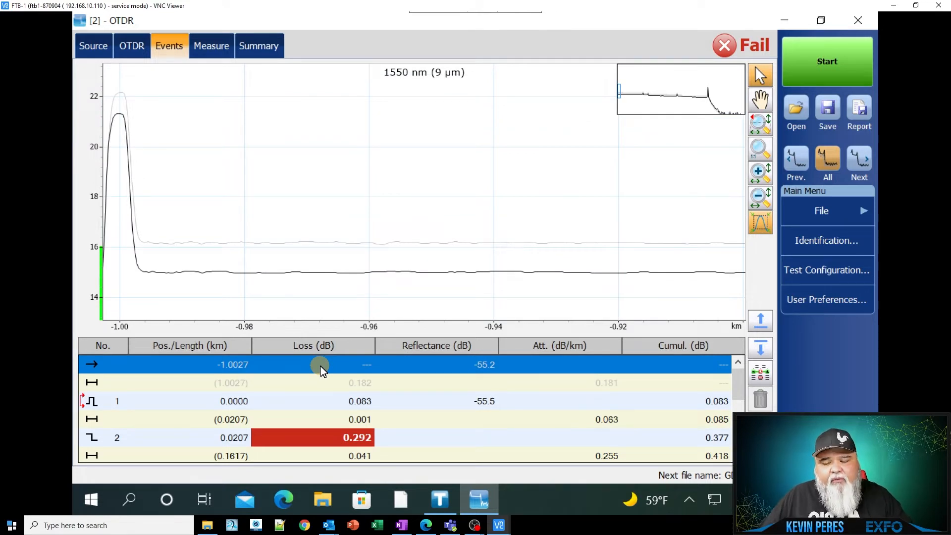
pyautogui.moveTo(116, 266)
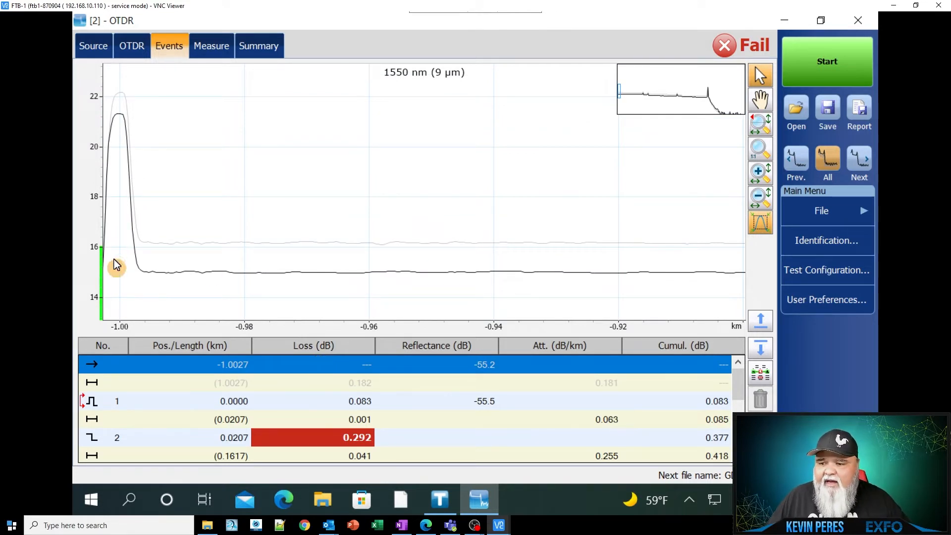
pyautogui.moveTo(100, 182)
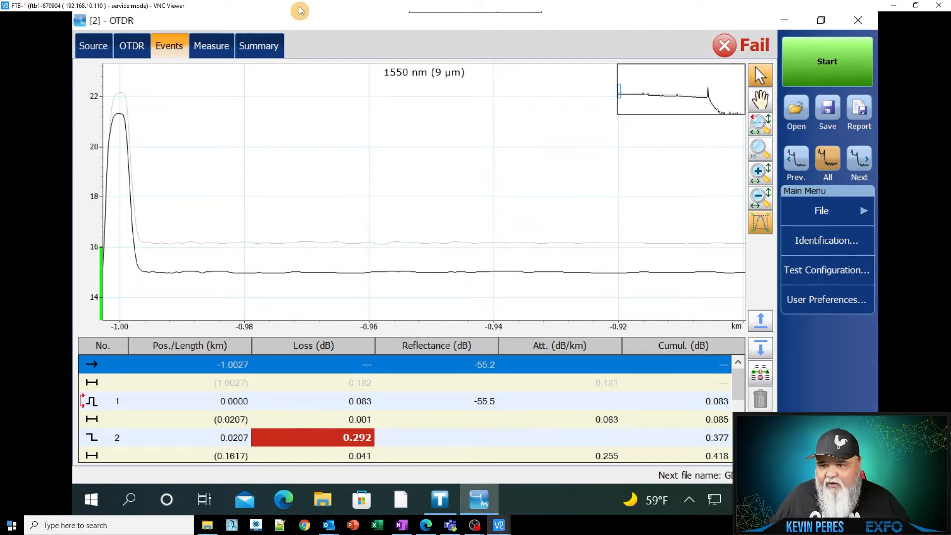
pyautogui.moveTo(269, 354)
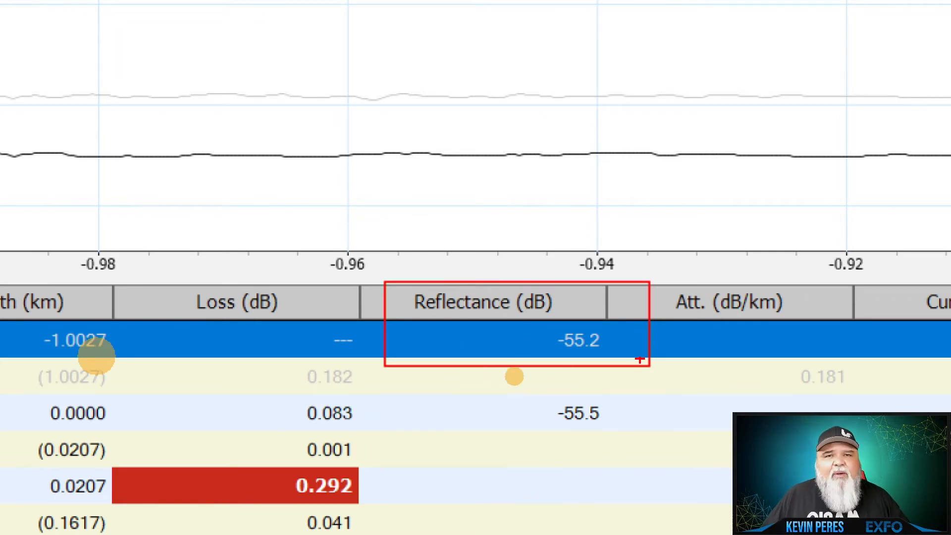
pyautogui.moveTo(614, 388)
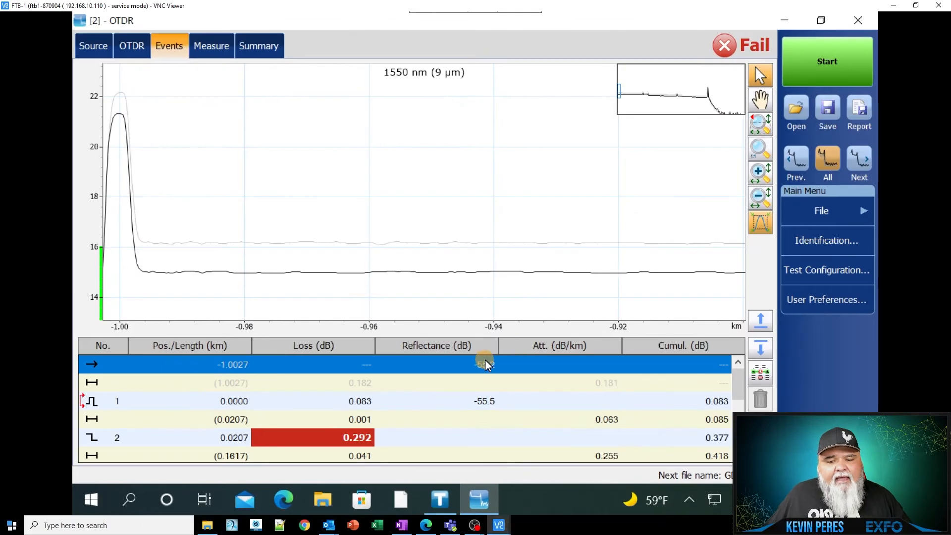
pyautogui.moveTo(489, 369)
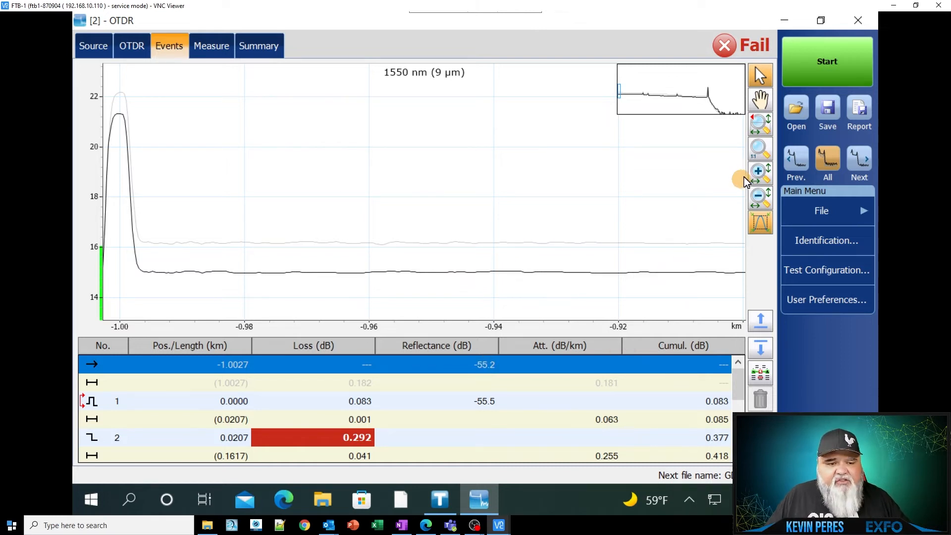
pyautogui.moveTo(664, 191)
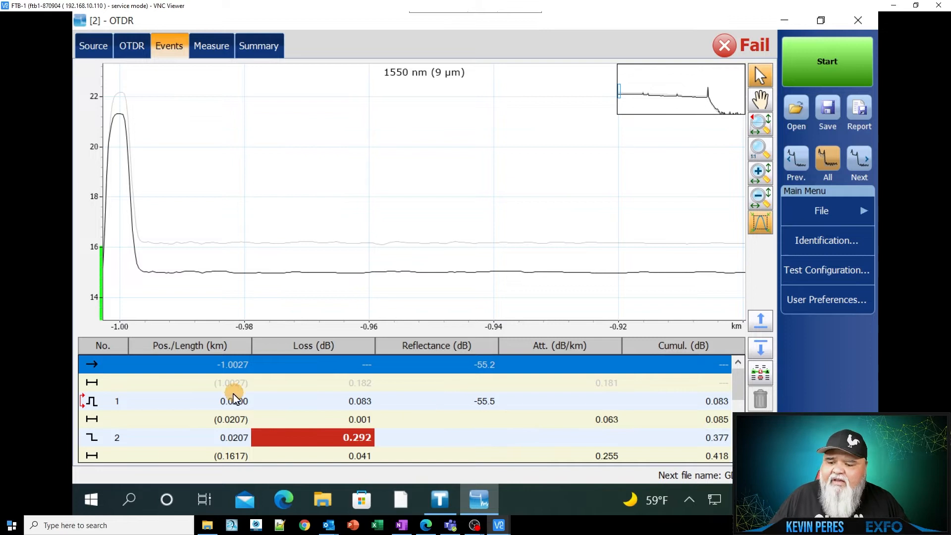
pyautogui.moveTo(490, 397)
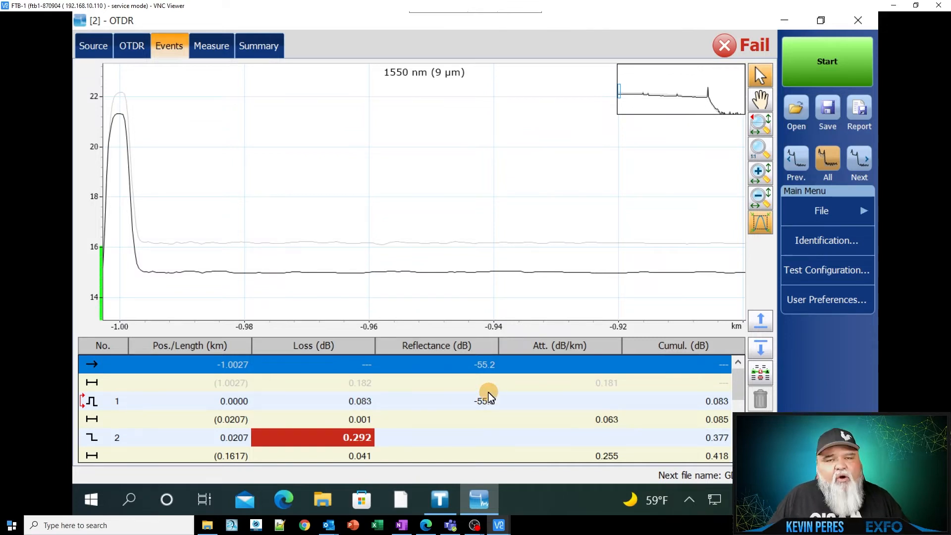
pyautogui.moveTo(494, 403)
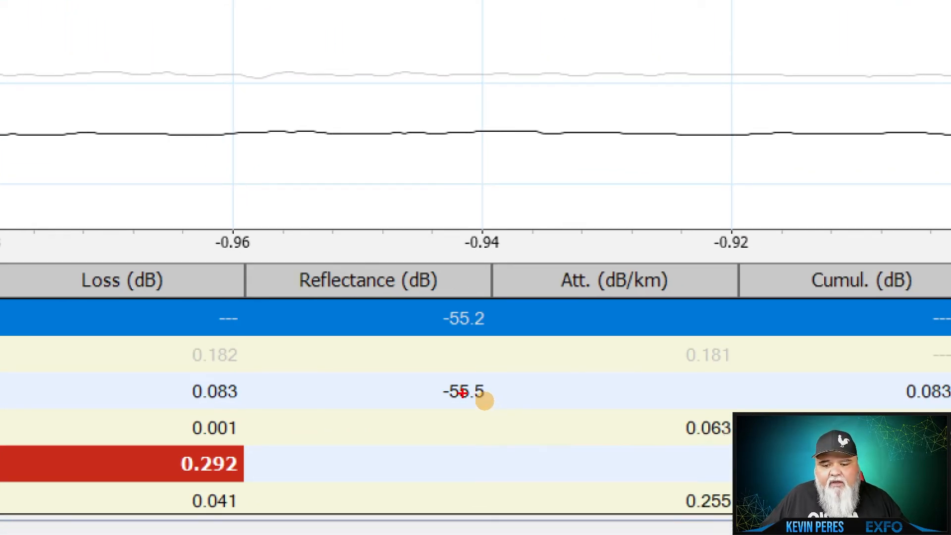
pyautogui.moveTo(504, 395)
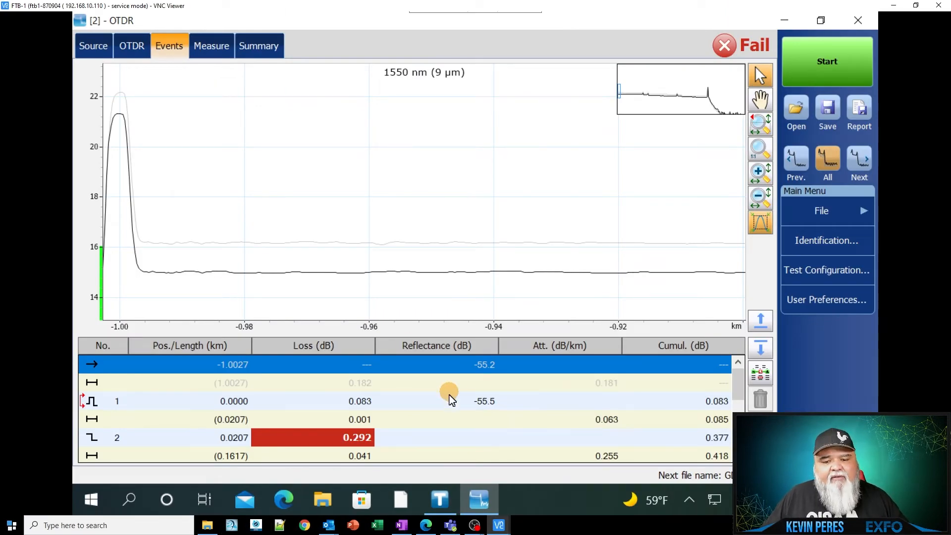
pyautogui.moveTo(512, 406)
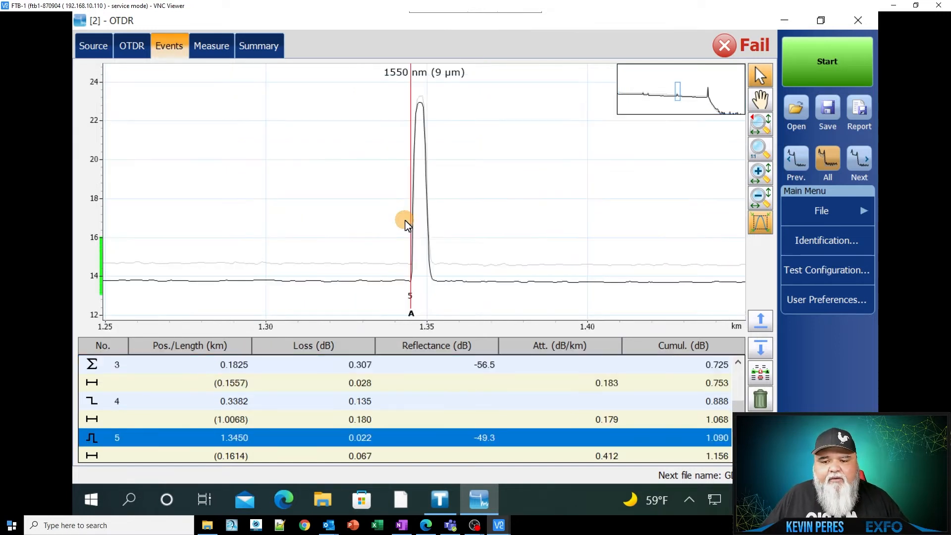
pyautogui.moveTo(431, 282)
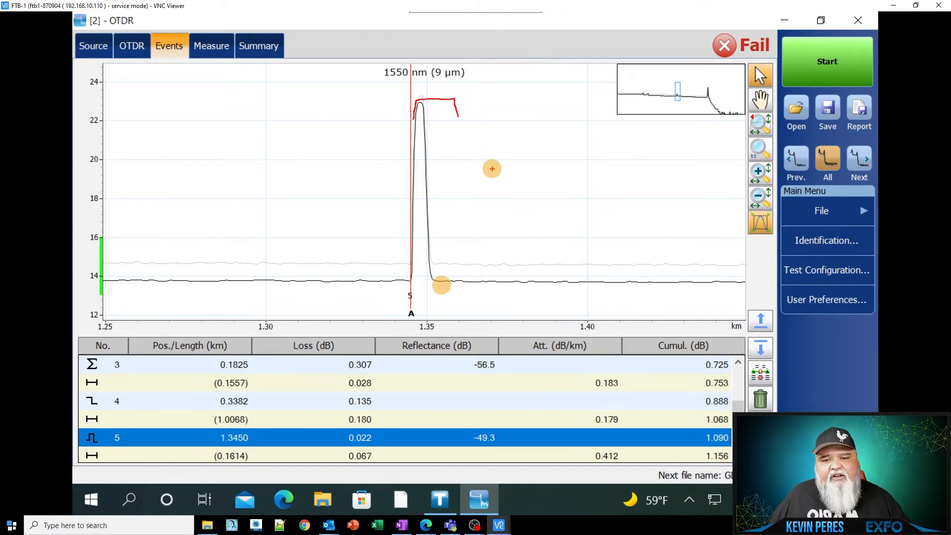
# Magnify the trace around reflective event 5 at 1.345 km (-49.3 dB reflectance)
pyautogui.moveTo(491, 169); pyautogui.dragTo(426, 174)
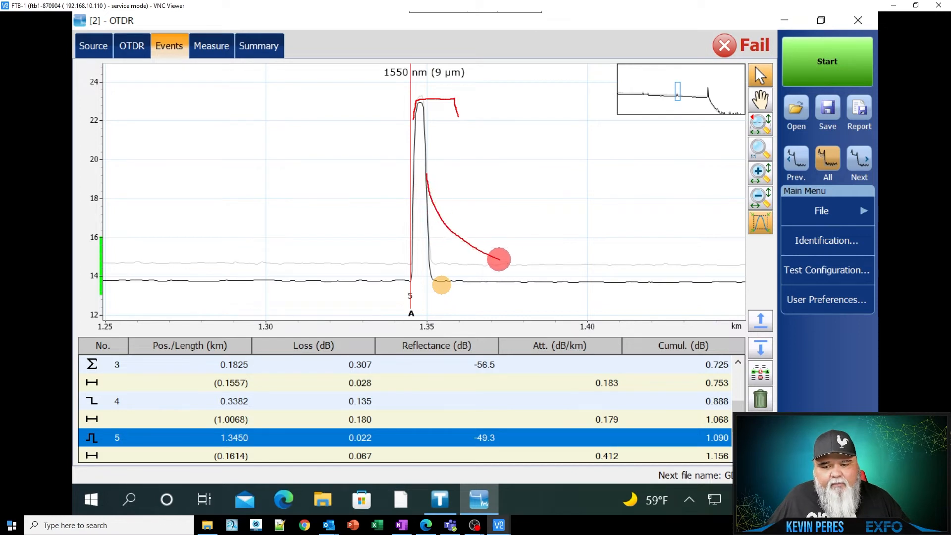
pyautogui.moveTo(498, 260); pyautogui.dragTo(640, 286)
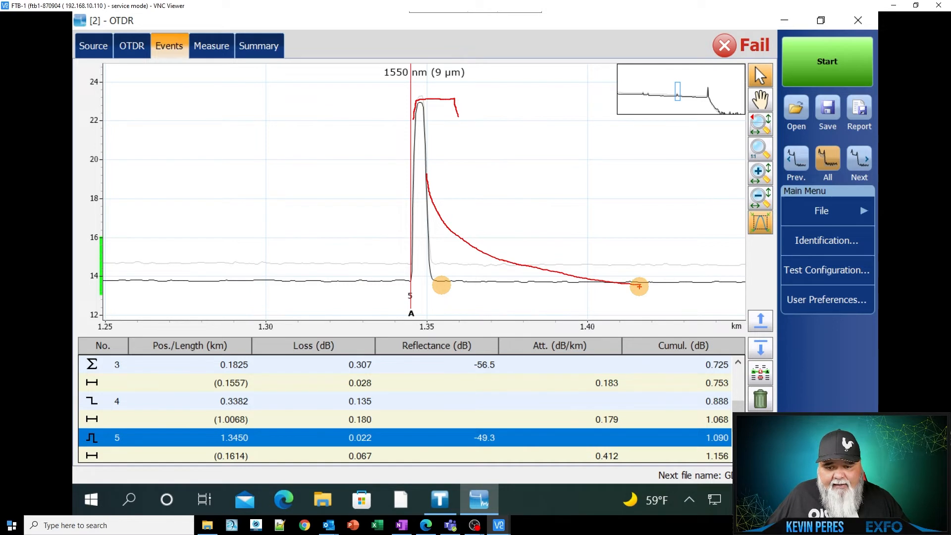
pyautogui.moveTo(639, 285); pyautogui.dragTo(434, 282)
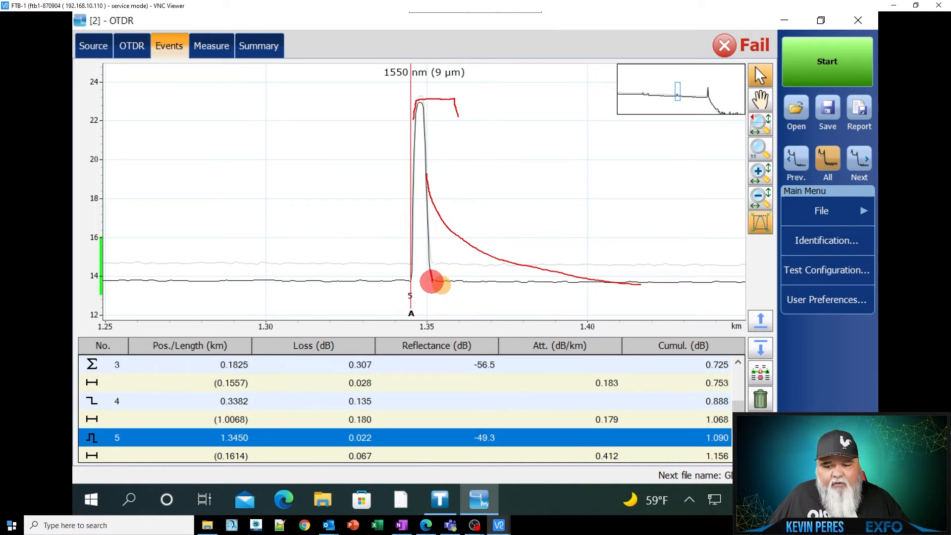
pyautogui.moveTo(432, 282); pyautogui.dragTo(492, 316)
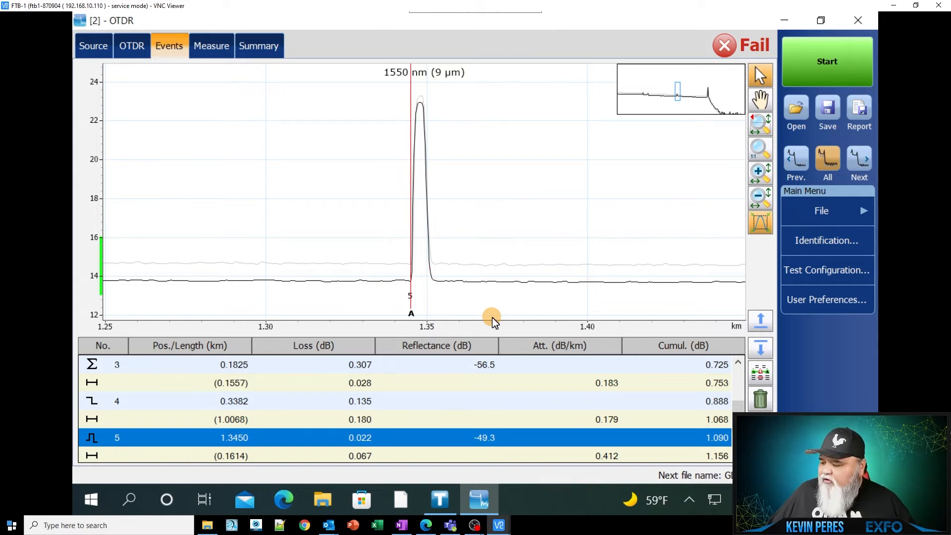
# Restore the full -1 to 3 km trace view showing events 2–7
pyautogui.click(761, 150)
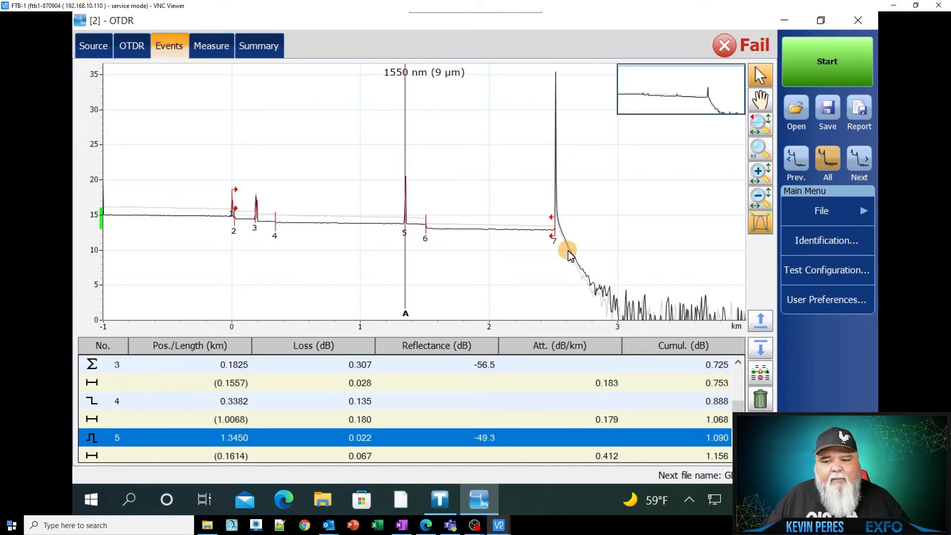
pyautogui.moveTo(331, 255)
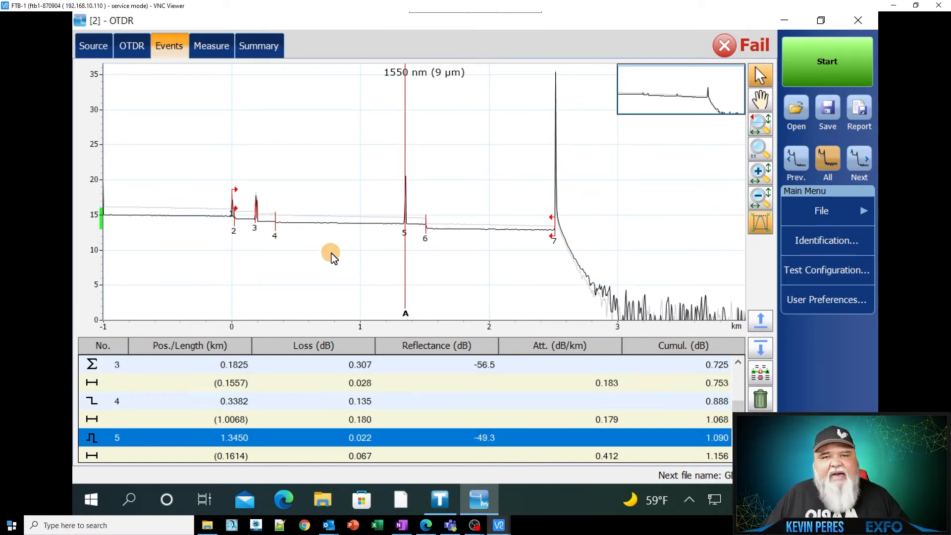
pyautogui.moveTo(310, 262)
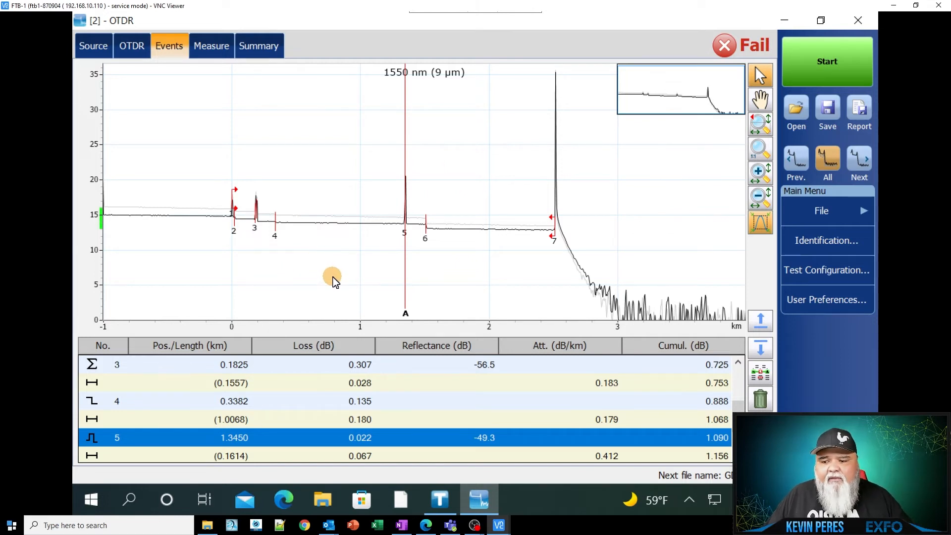
pyautogui.moveTo(684, 302)
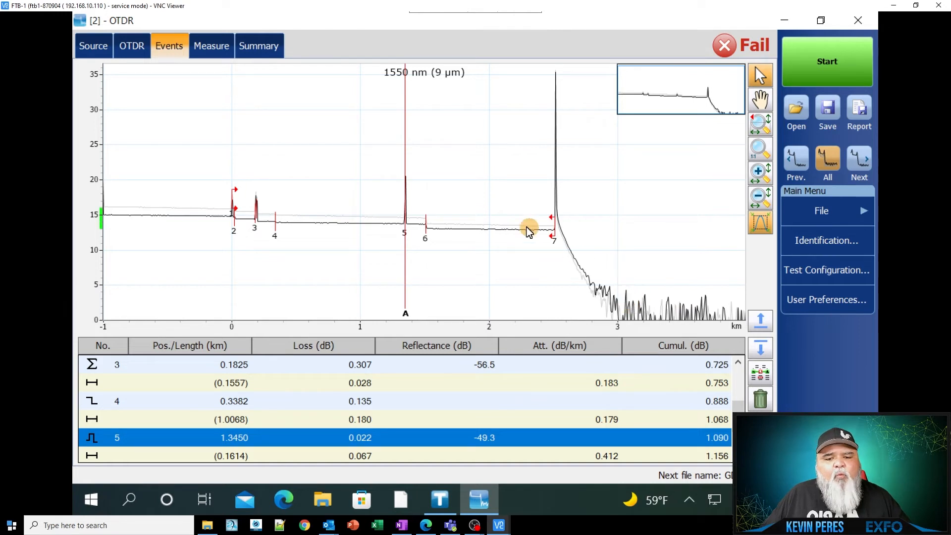
pyautogui.moveTo(551, 112)
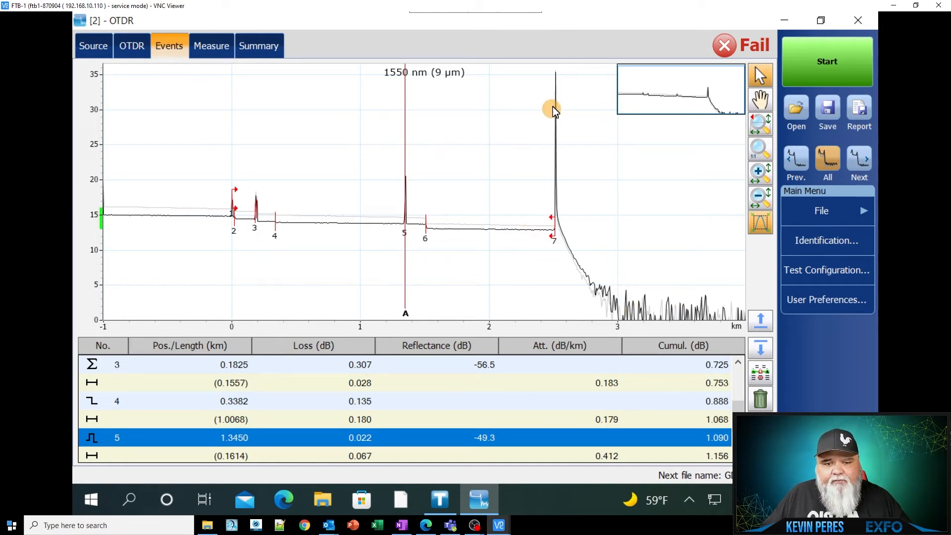
pyautogui.moveTo(558, 82)
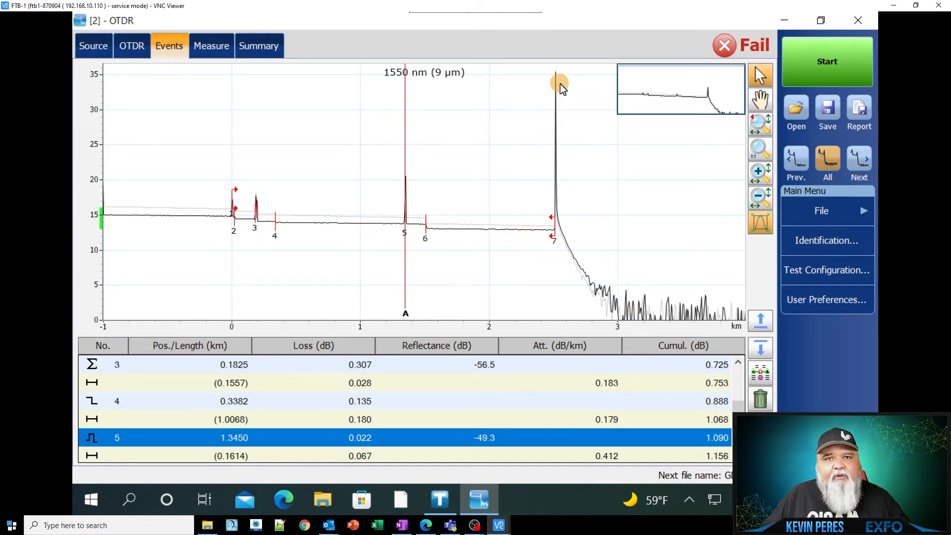
pyautogui.moveTo(554, 236)
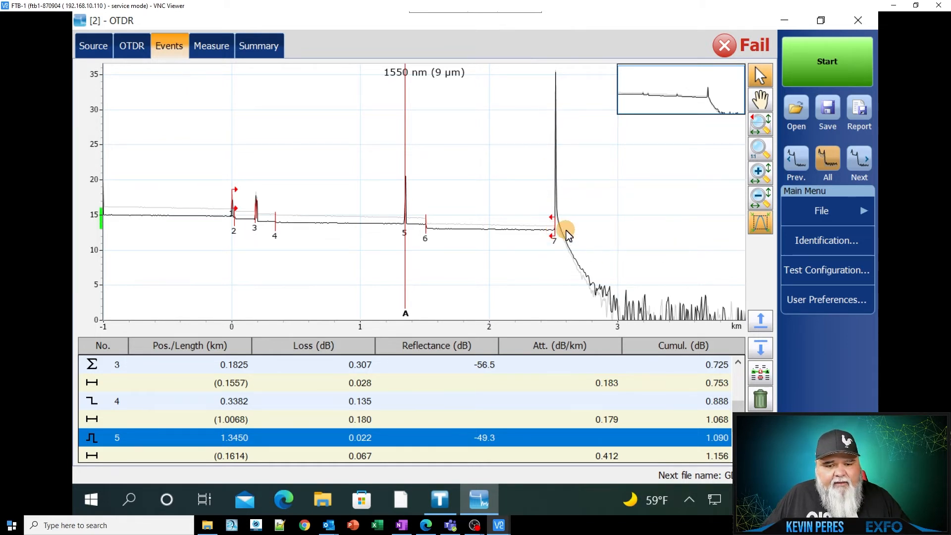
pyautogui.moveTo(682, 321)
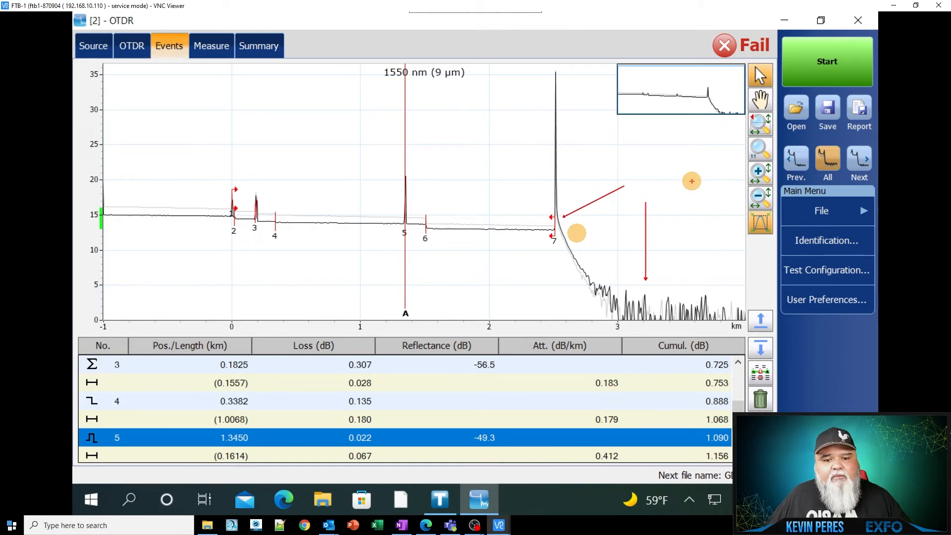
pyautogui.moveTo(420, 257)
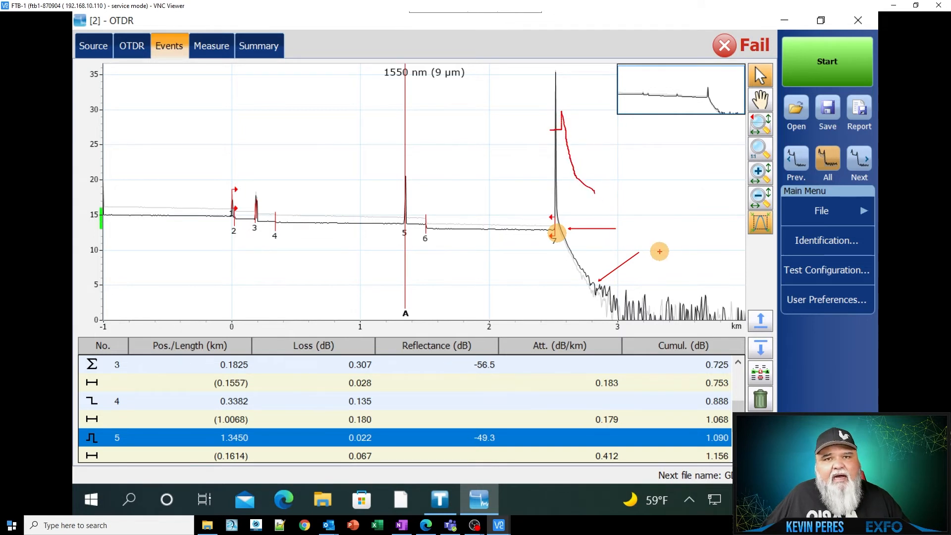
pyautogui.moveTo(640, 290)
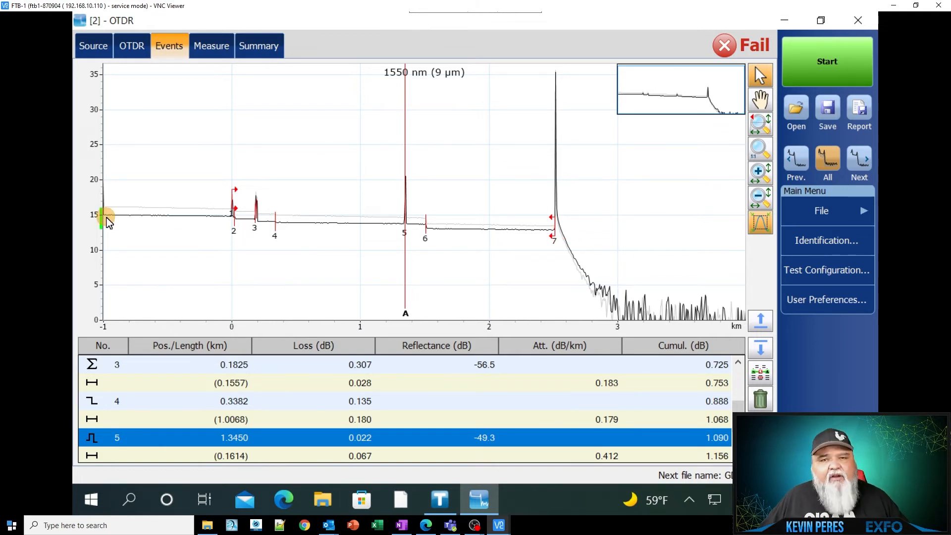
pyautogui.moveTo(335, 363)
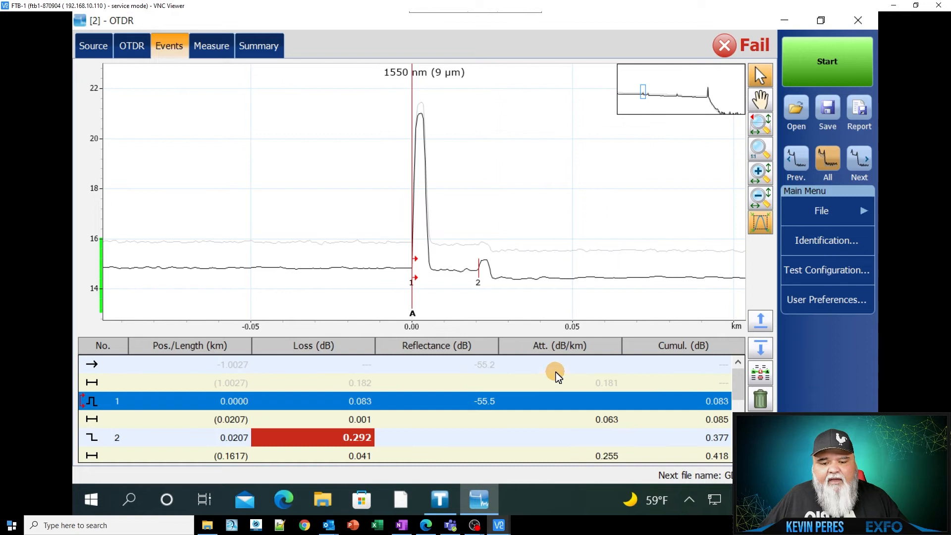
pyautogui.moveTo(542, 277)
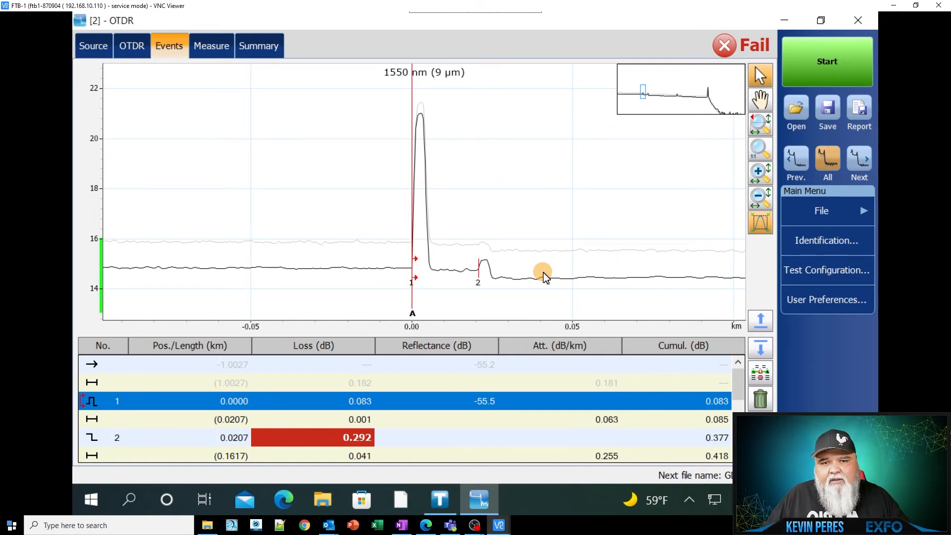
pyautogui.moveTo(503, 329)
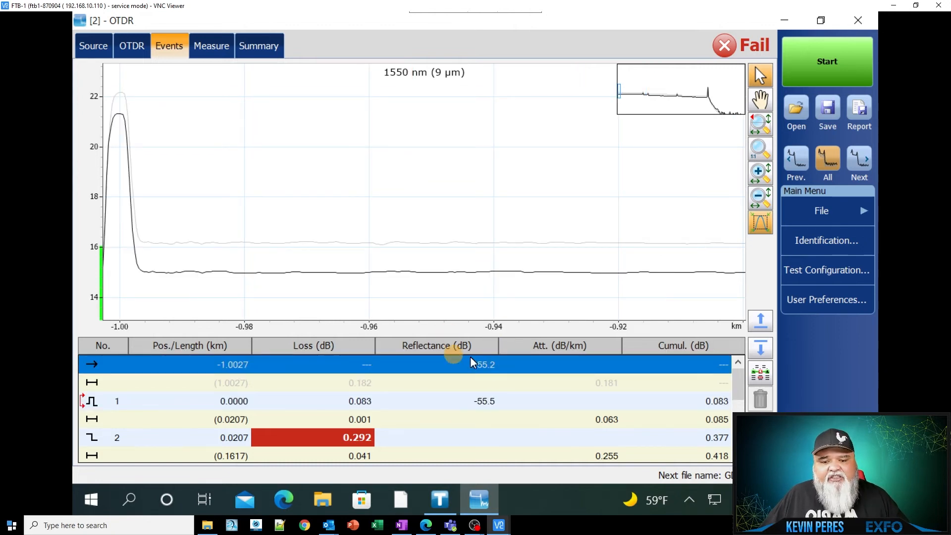
pyautogui.moveTo(501, 383)
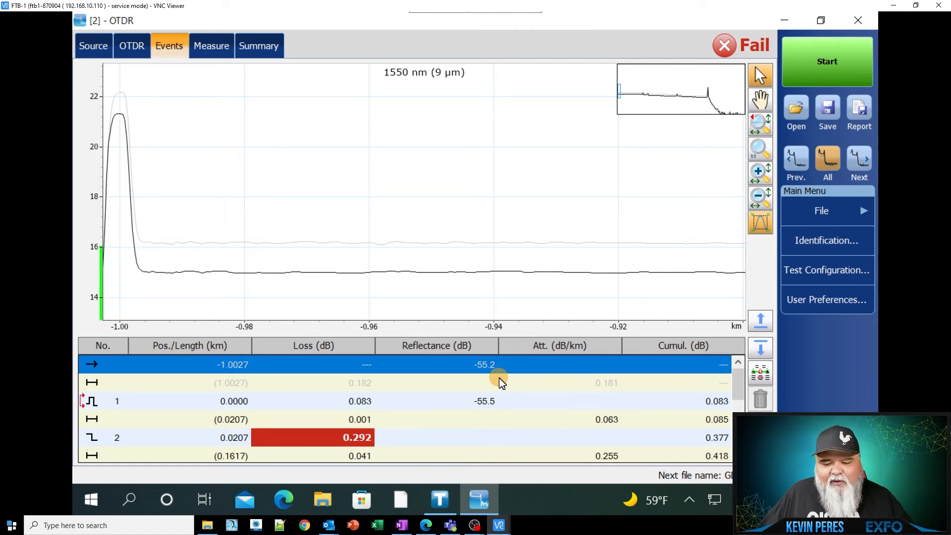
pyautogui.moveTo(452, 360)
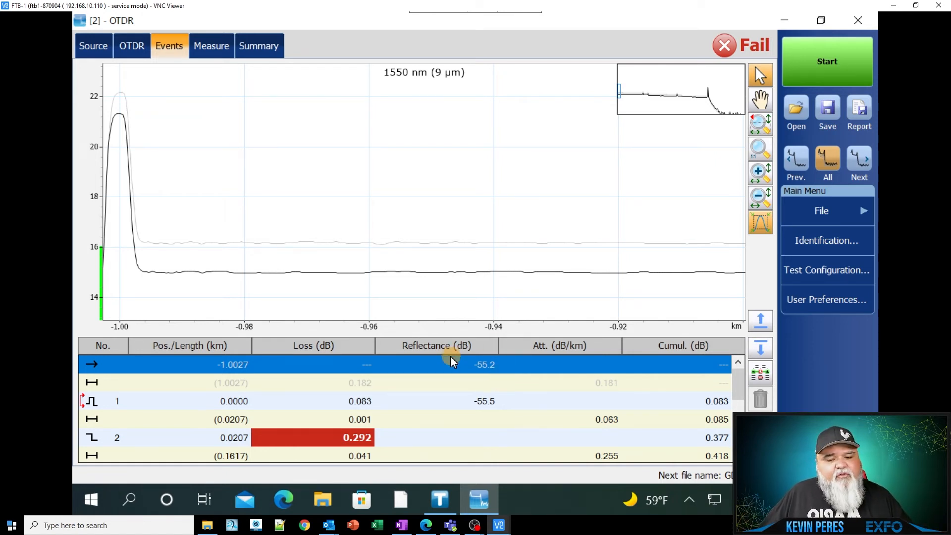
pyautogui.moveTo(472, 360)
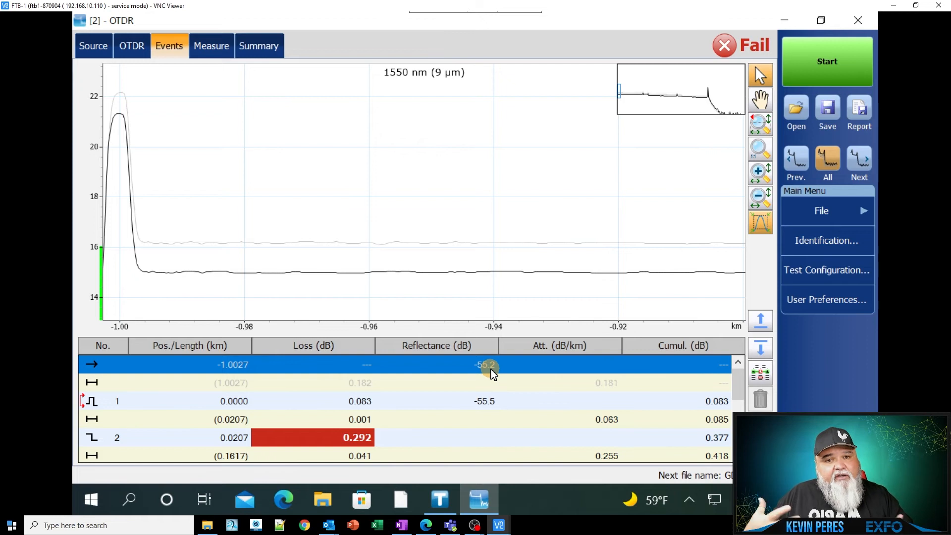
pyautogui.moveTo(191, 198)
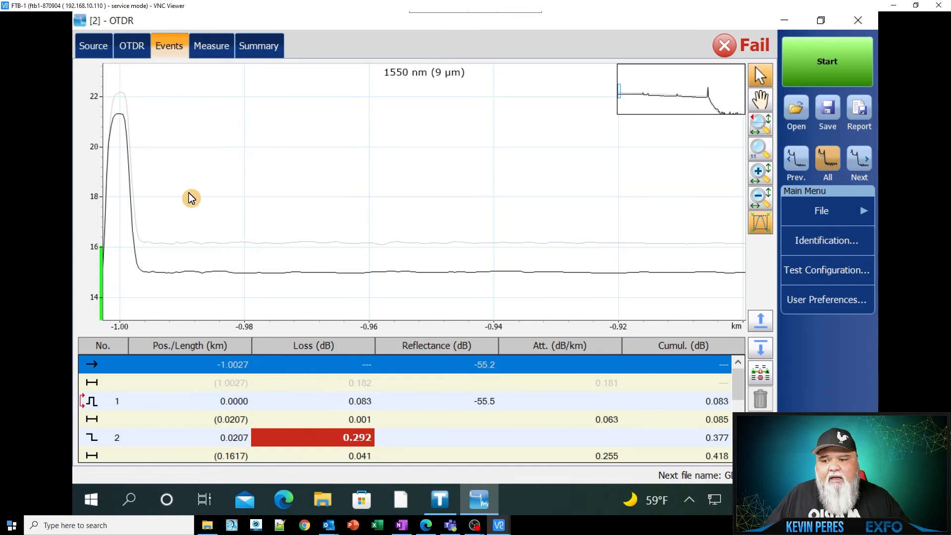
pyautogui.moveTo(194, 236)
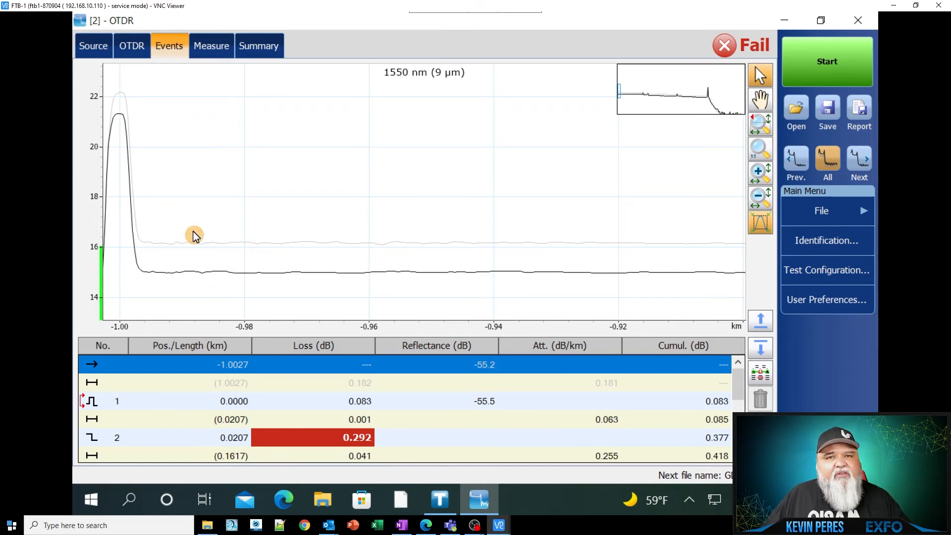
pyautogui.moveTo(191, 286)
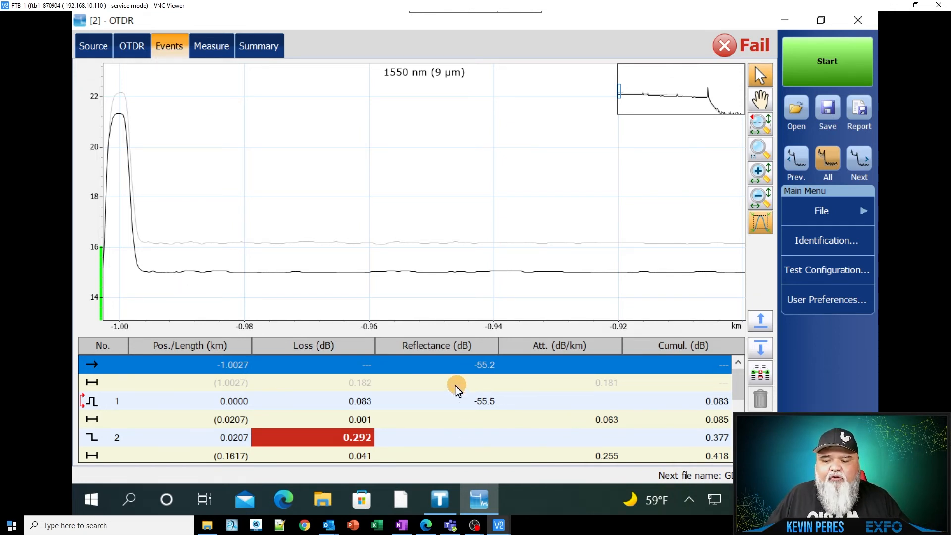
pyautogui.moveTo(488, 401)
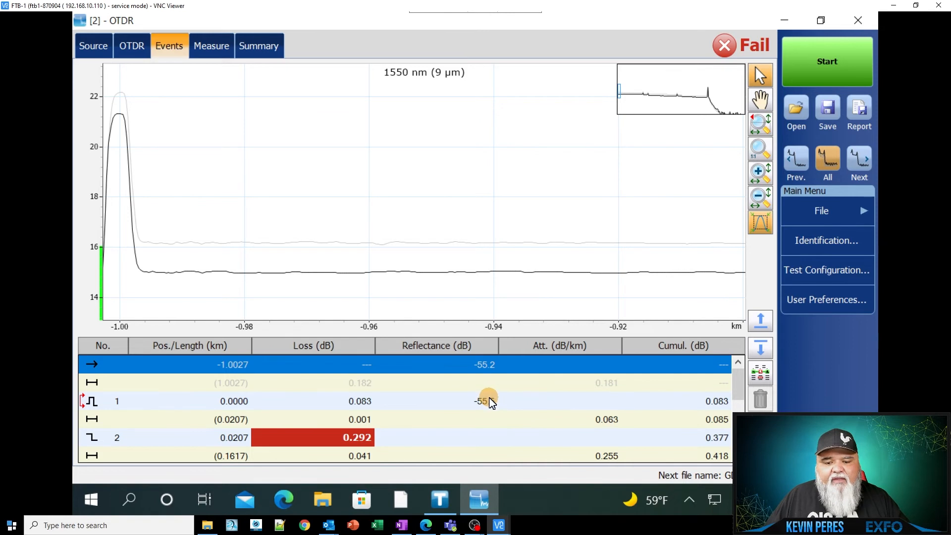
pyautogui.moveTo(503, 417)
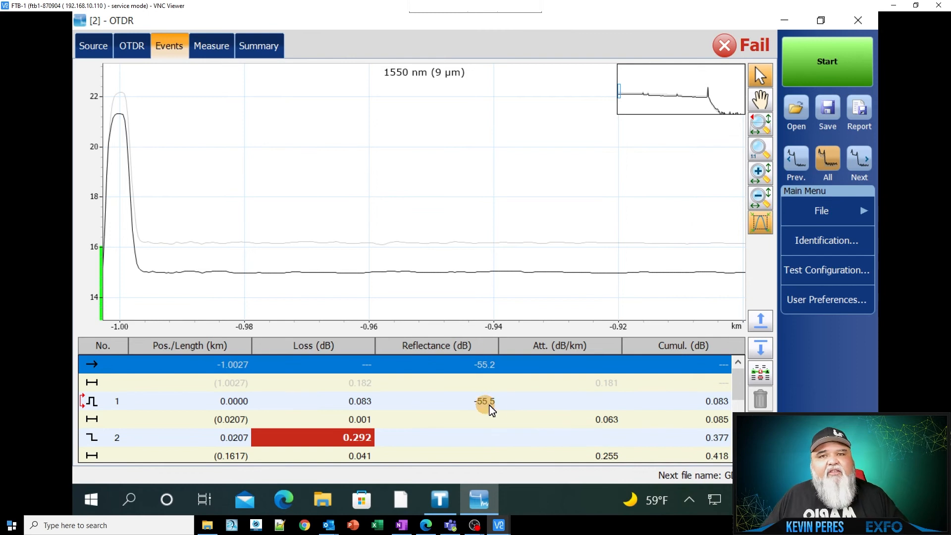
pyautogui.moveTo(504, 413)
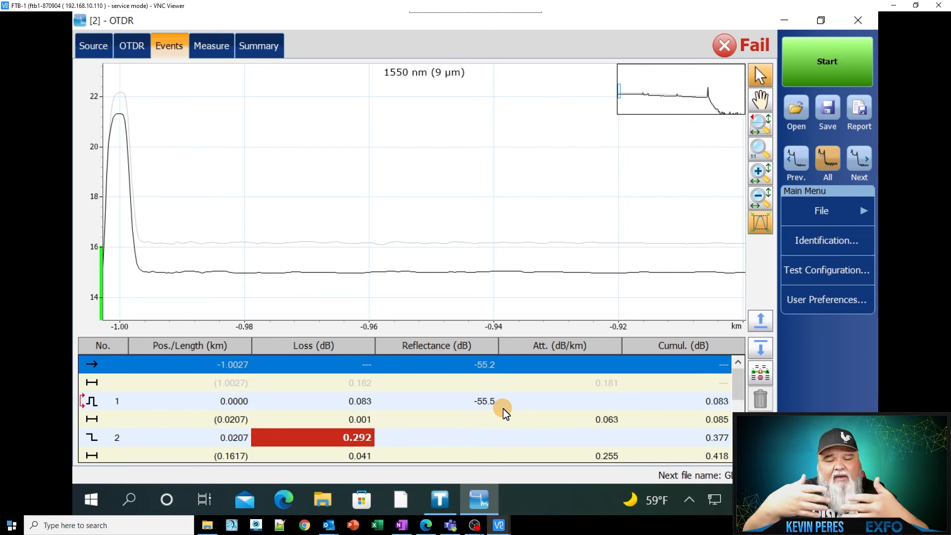
pyautogui.moveTo(412, 345)
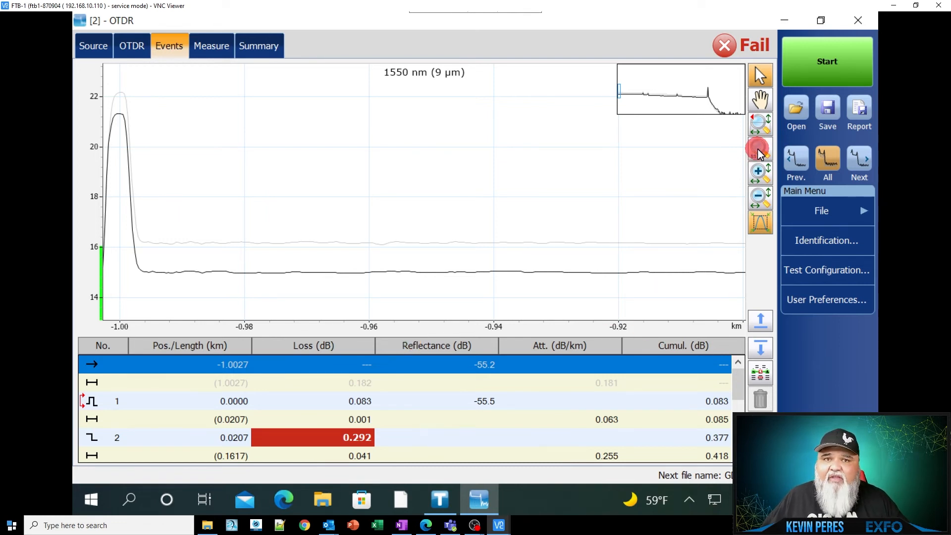
pyautogui.click(827, 161)
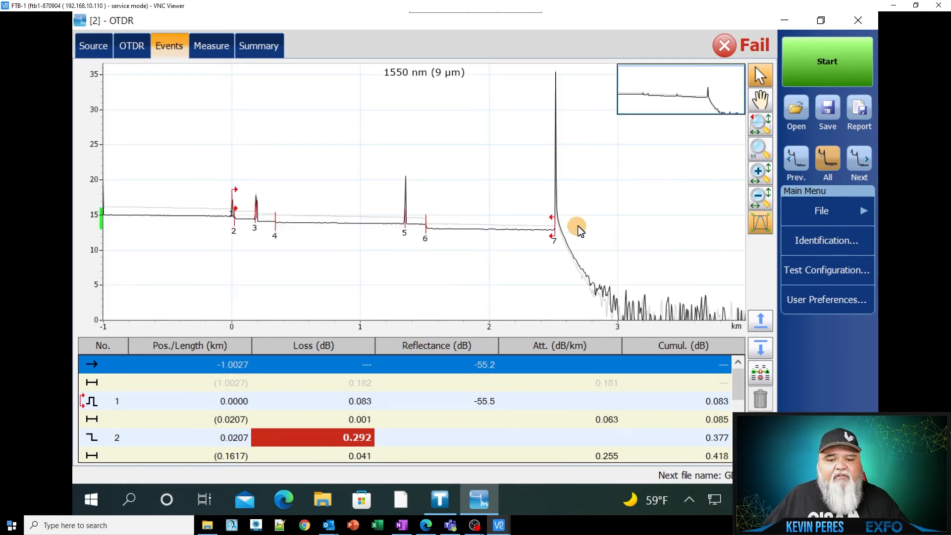
pyautogui.moveTo(257, 208)
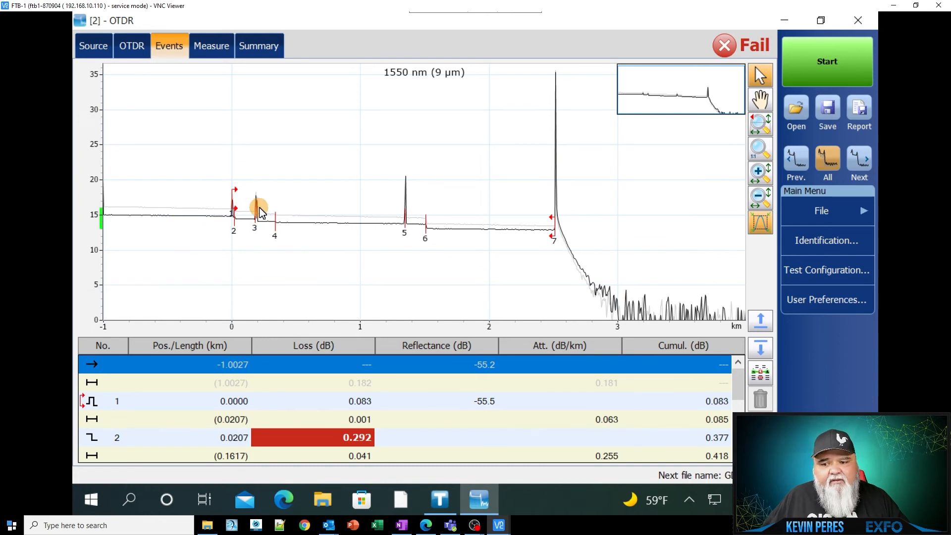
pyautogui.moveTo(471, 239)
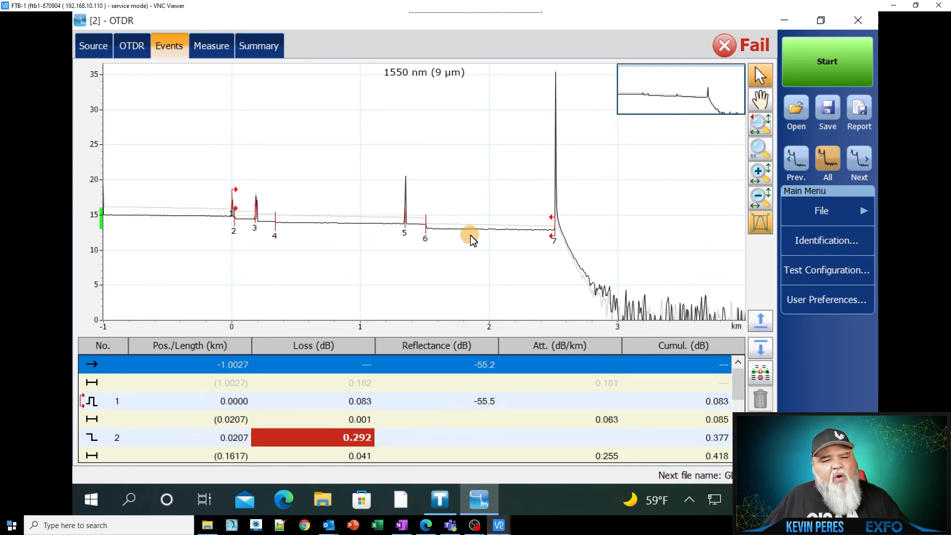
pyautogui.moveTo(741, 391)
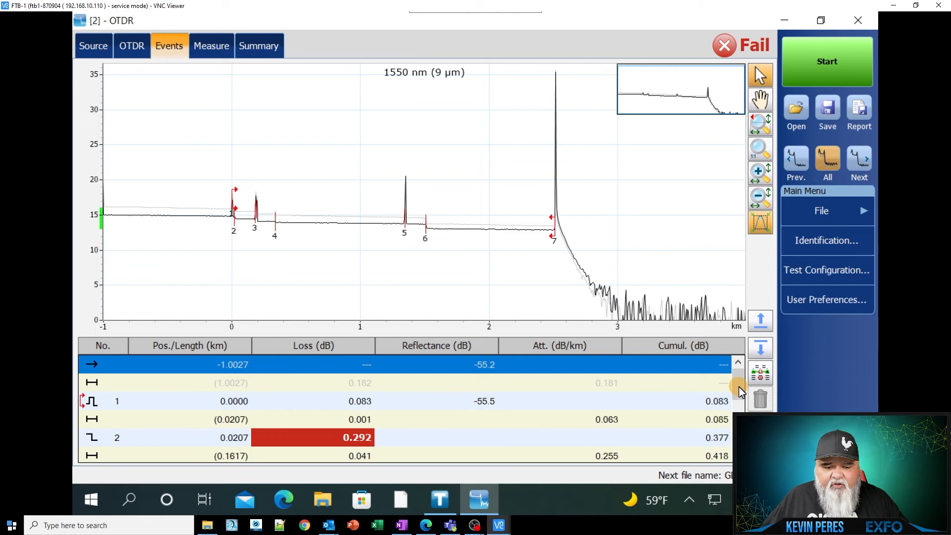
pyautogui.scroll(-3)
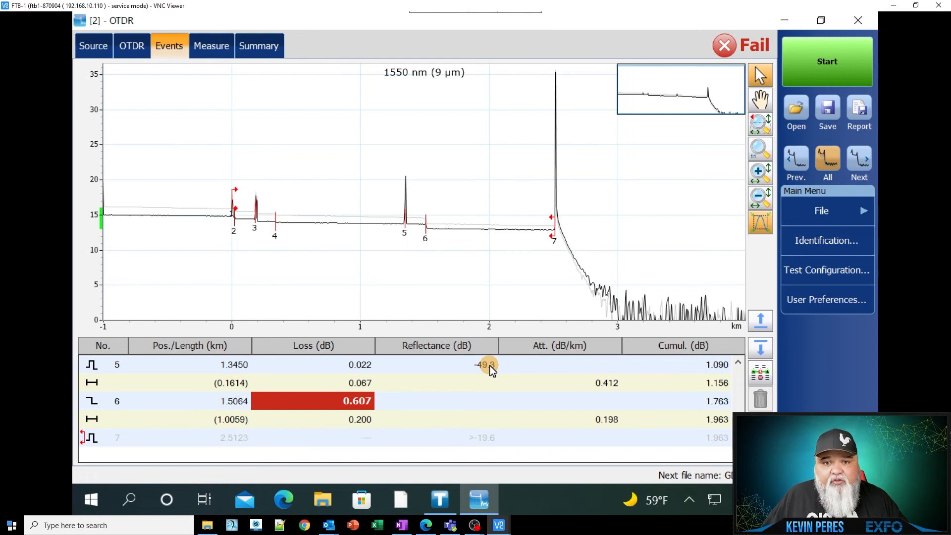
pyautogui.moveTo(258, 220)
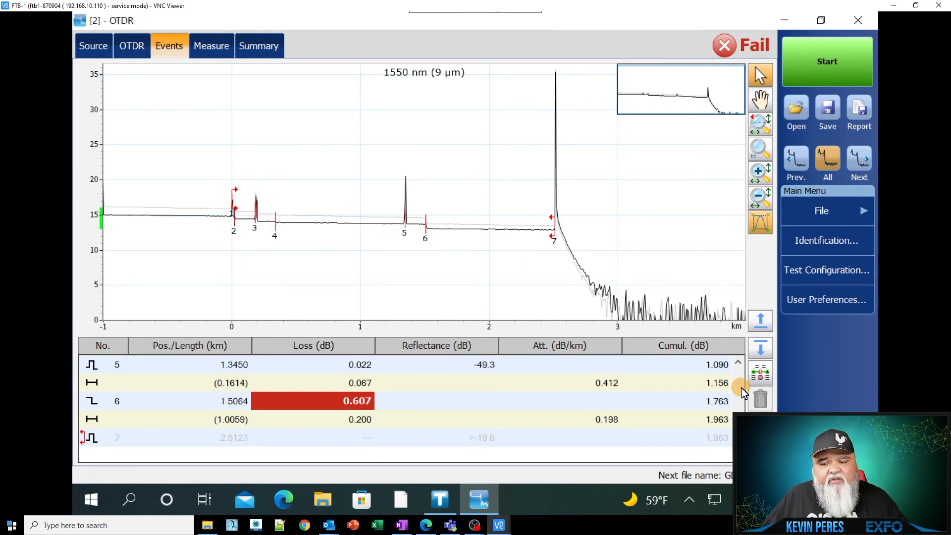
pyautogui.click(739, 364)
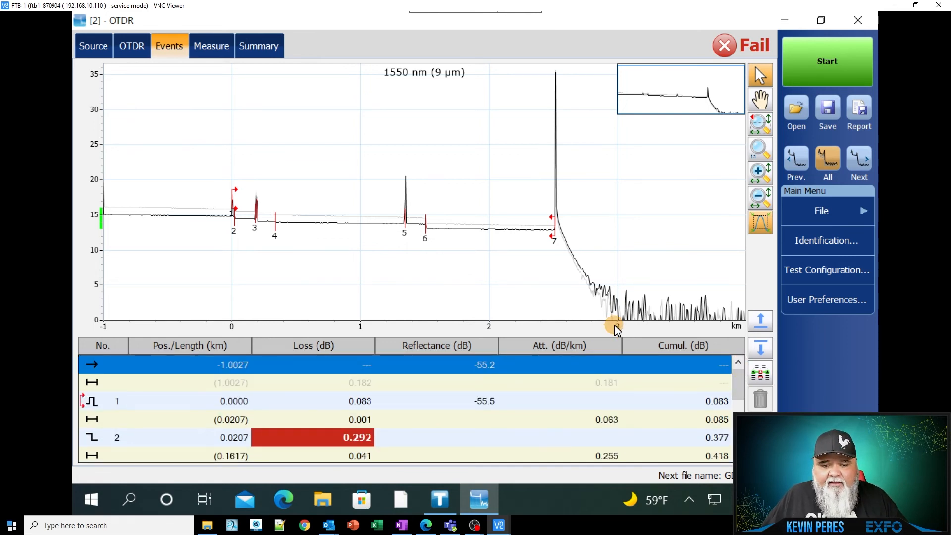
pyautogui.moveTo(518, 286)
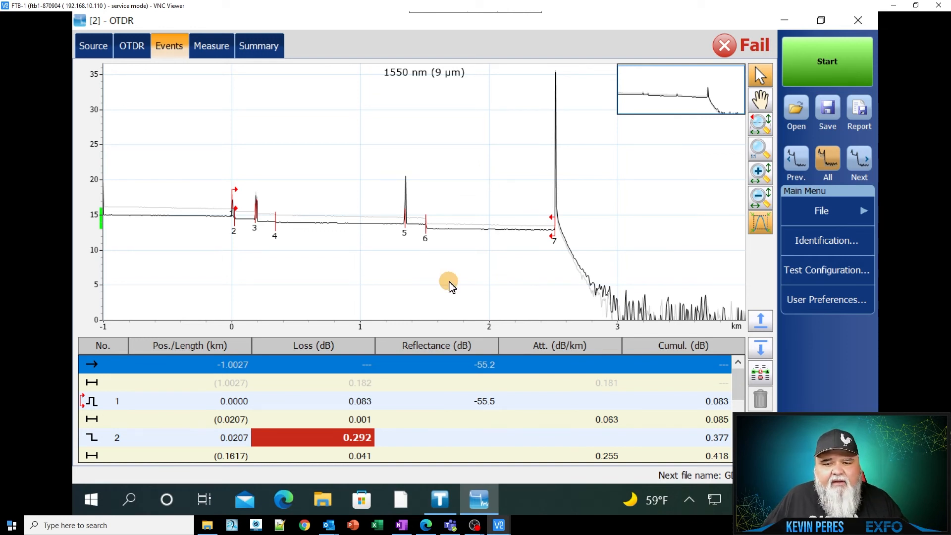
pyautogui.moveTo(499, 234)
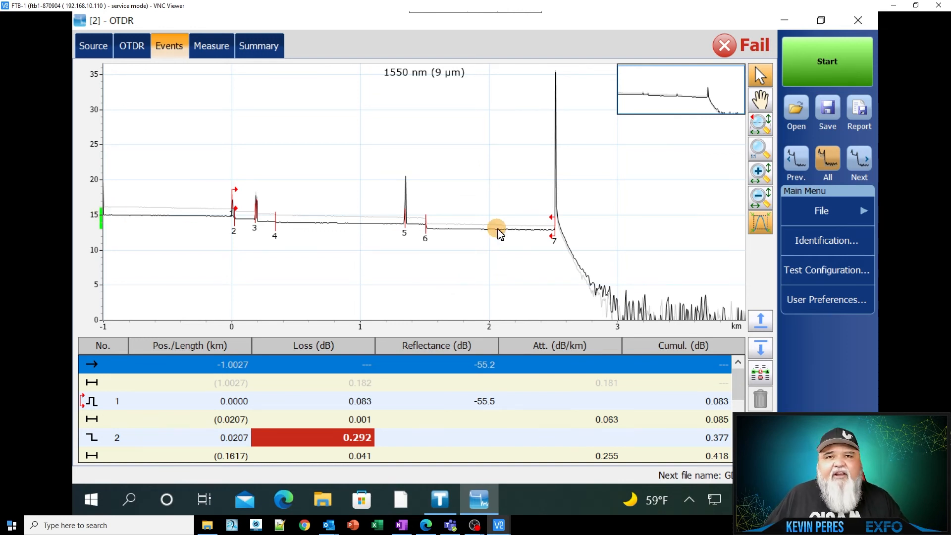
pyautogui.moveTo(504, 236)
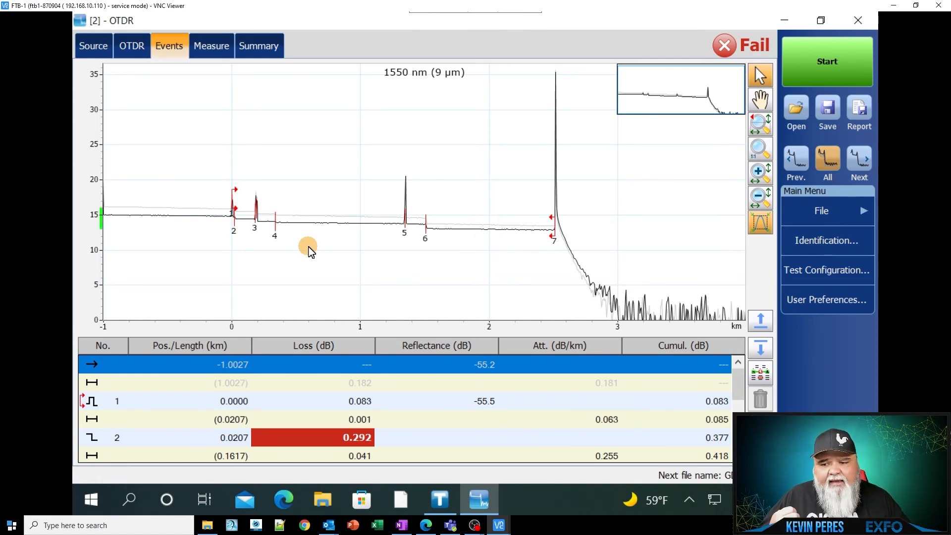
pyautogui.moveTo(415, 315)
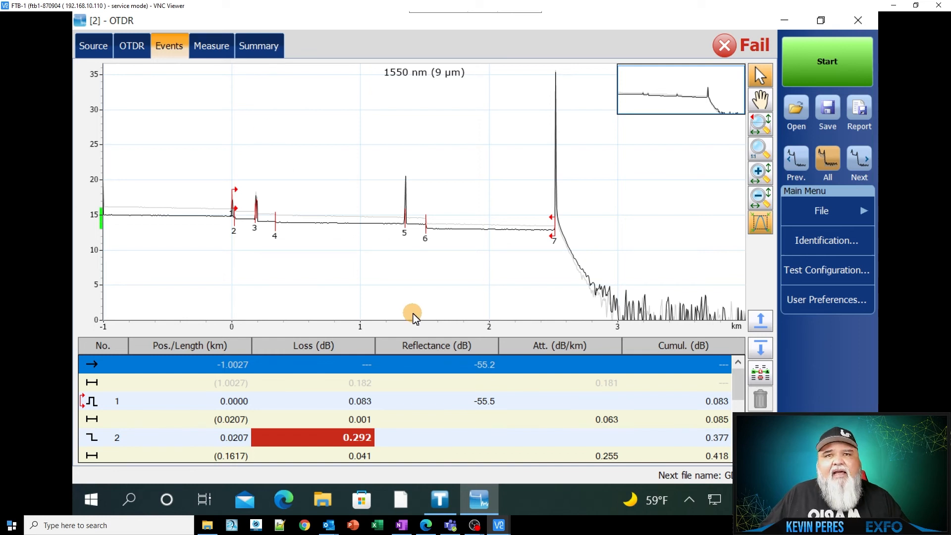
pyautogui.moveTo(379, 266)
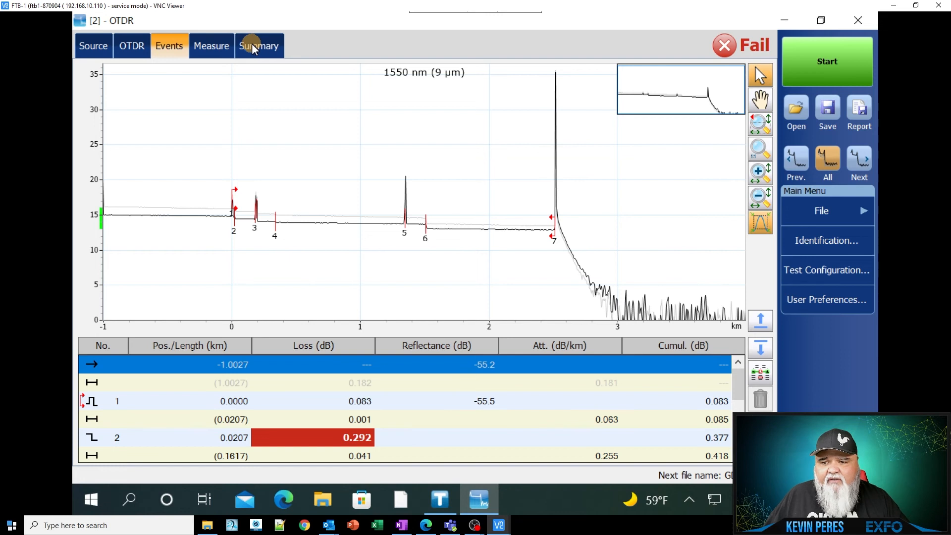
pyautogui.moveTo(233, 57)
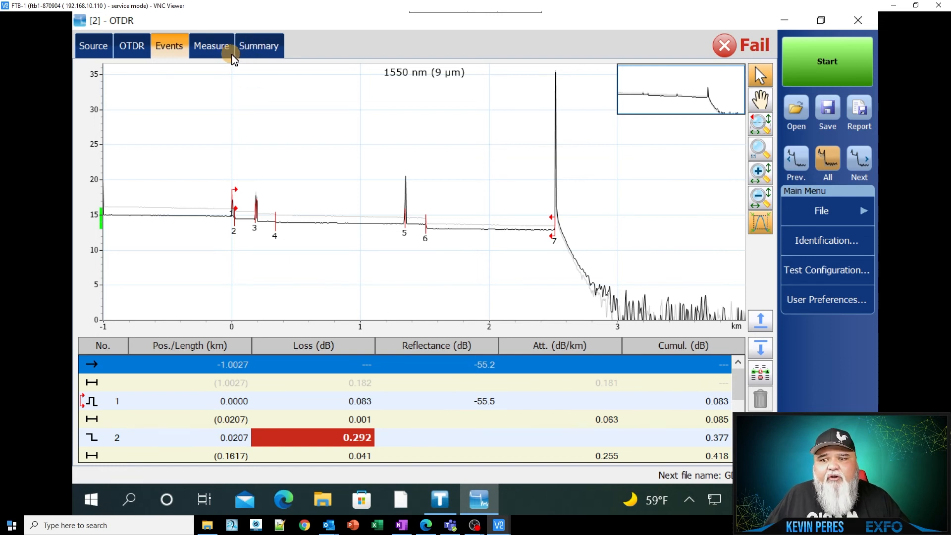
# Show the Summary page with span length, loss and ORL for 1550 and 1310 nm
pyautogui.click(259, 46)
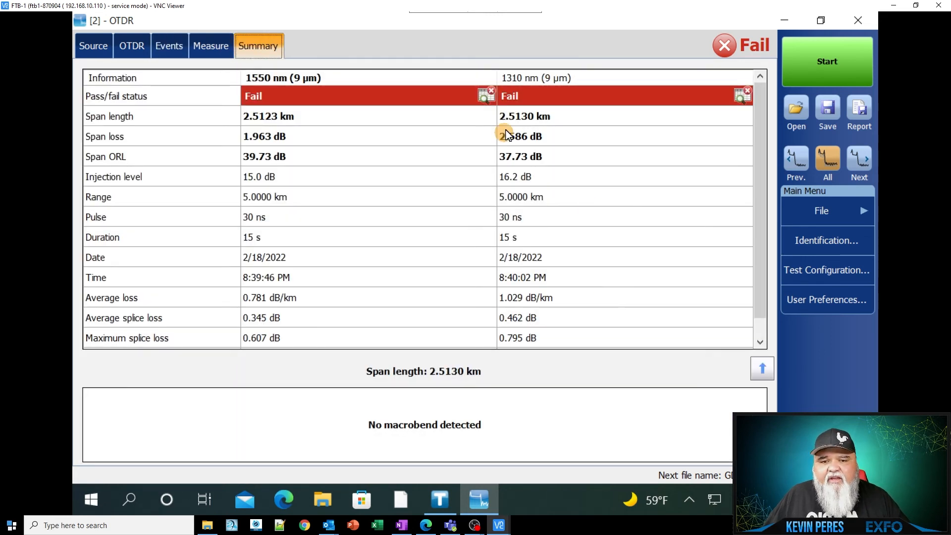
pyautogui.moveTo(572, 207)
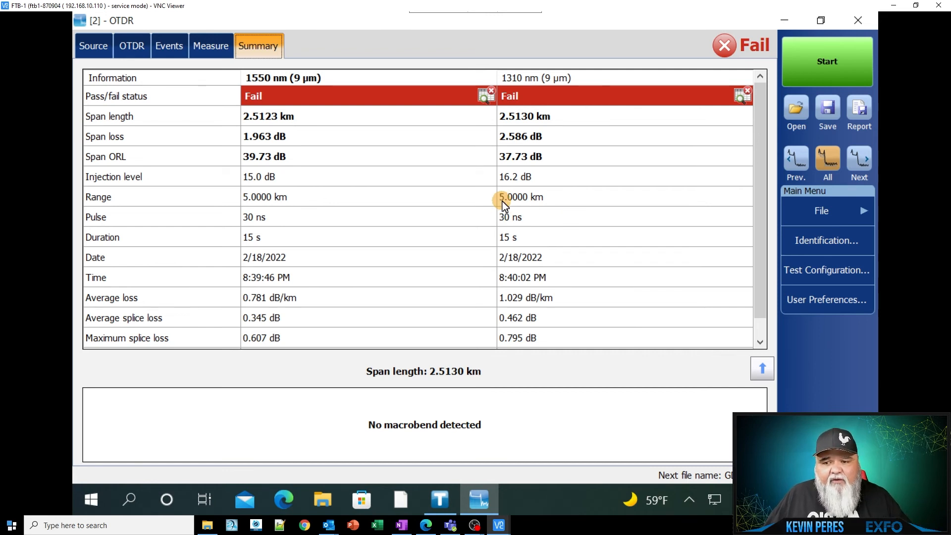
pyautogui.moveTo(243, 143)
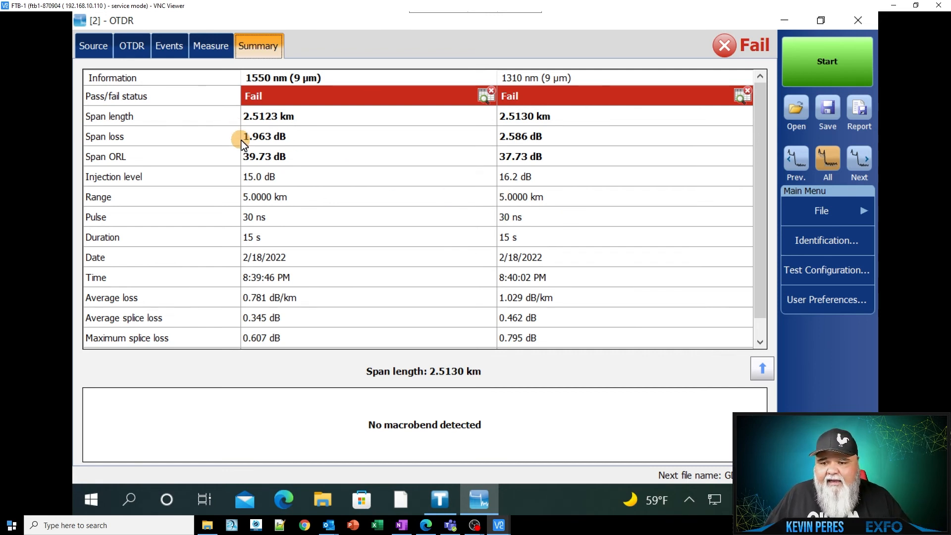
pyautogui.moveTo(280, 139)
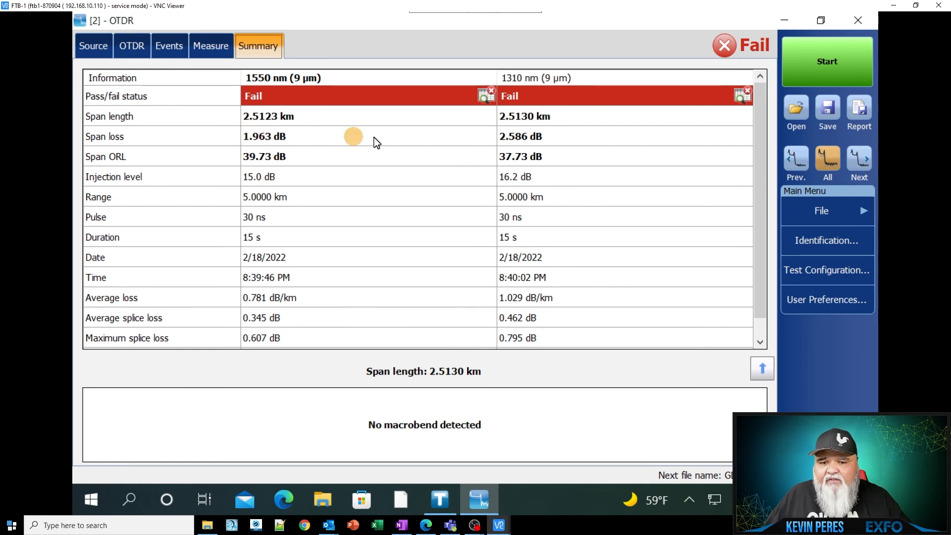
pyautogui.moveTo(315, 163)
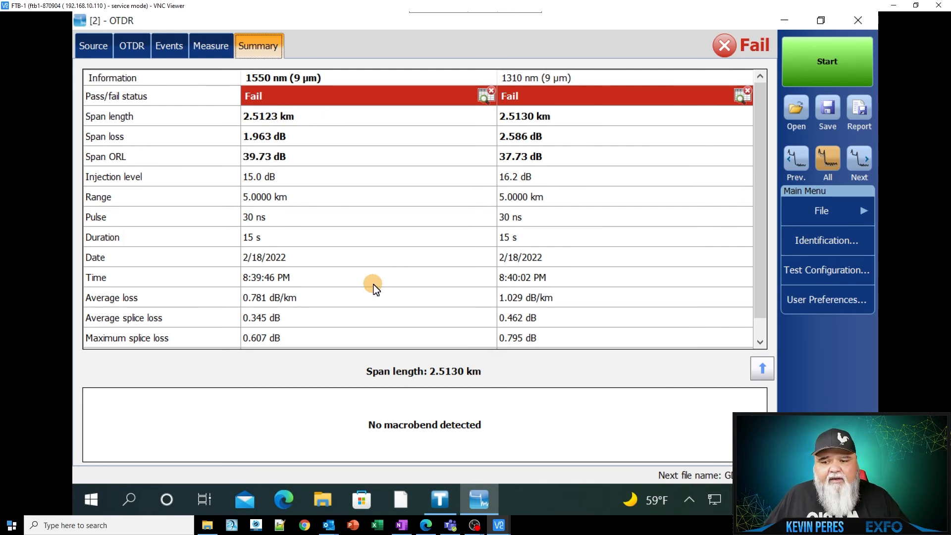
pyautogui.moveTo(381, 196)
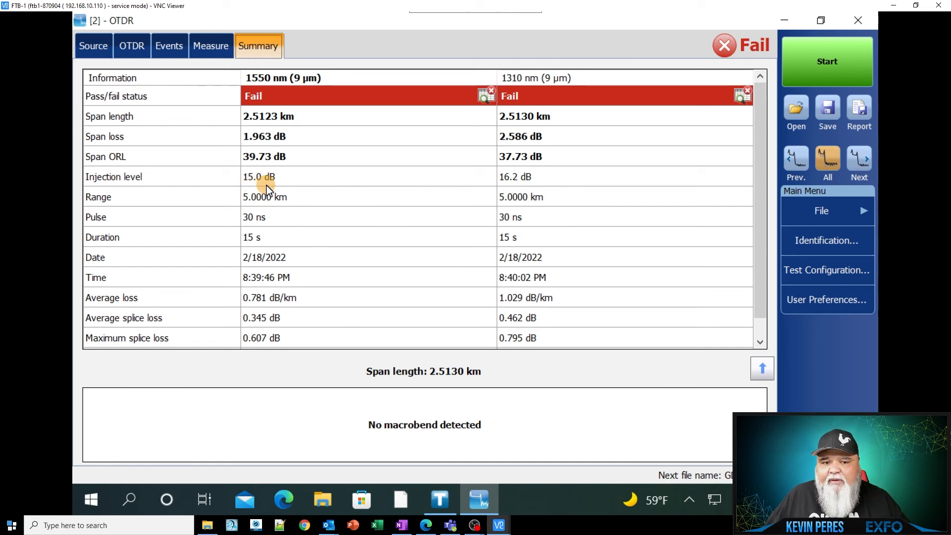
# Return to the Events view with the 1550 nm trace and event table
pyautogui.click(168, 45)
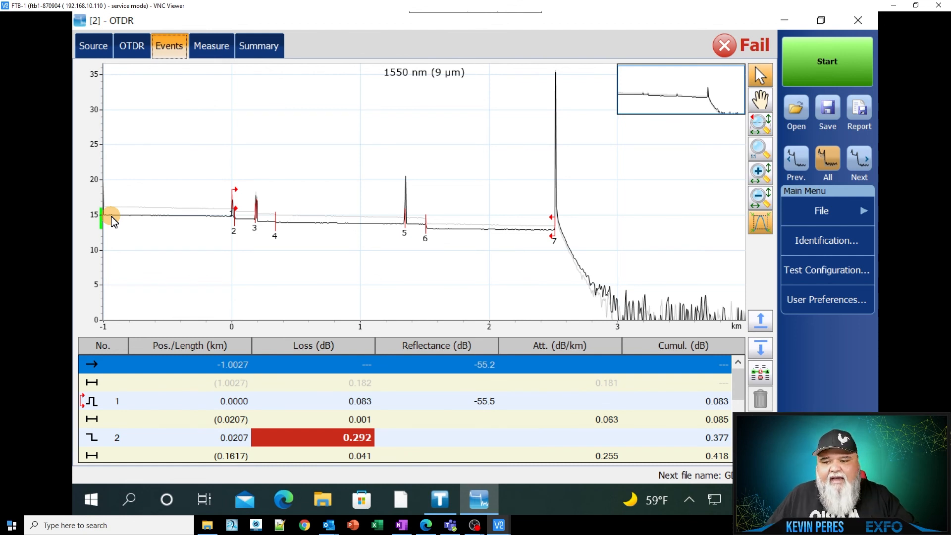
pyautogui.moveTo(124, 218)
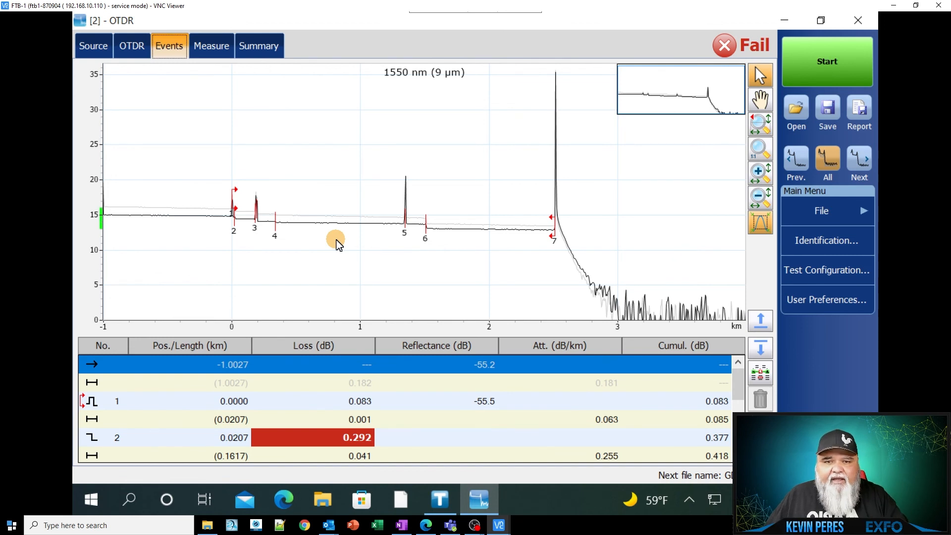
pyautogui.moveTo(202, 234)
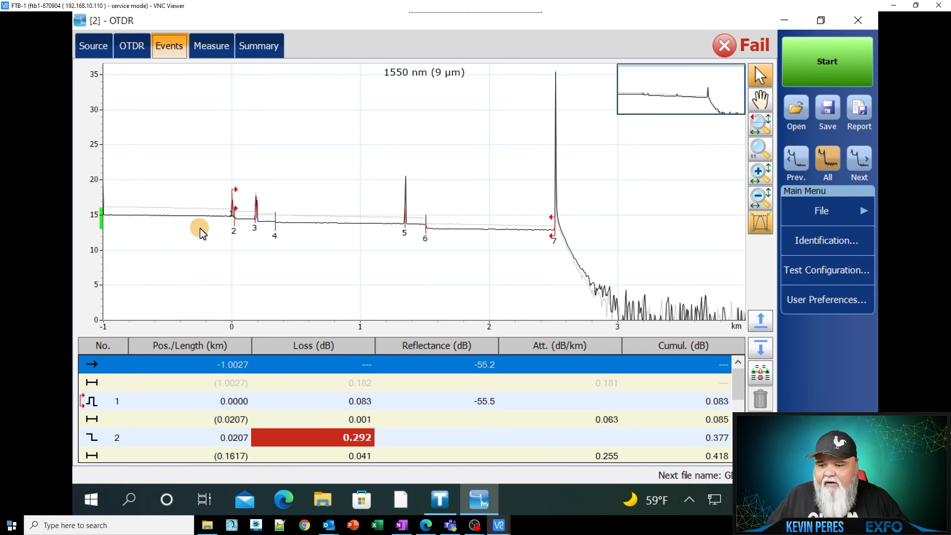
pyautogui.moveTo(582, 271)
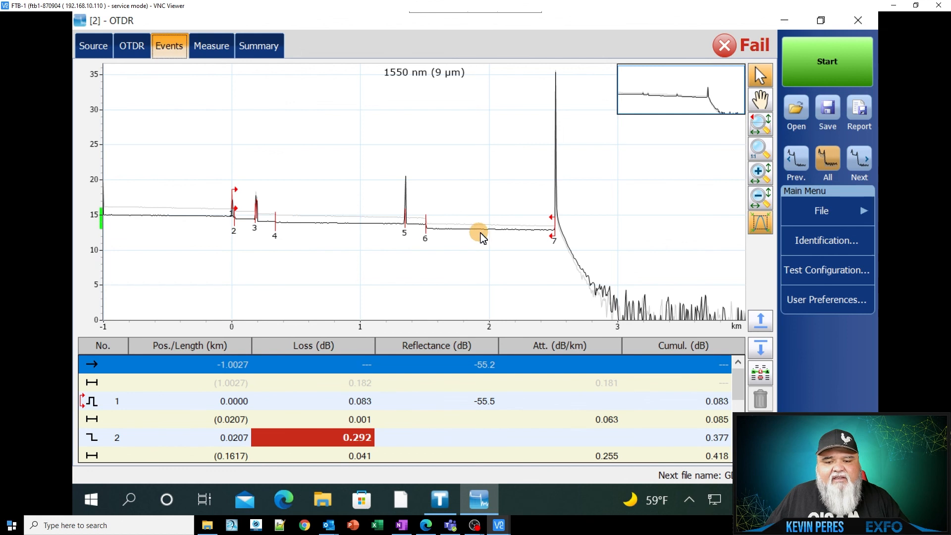
pyautogui.moveTo(552, 252)
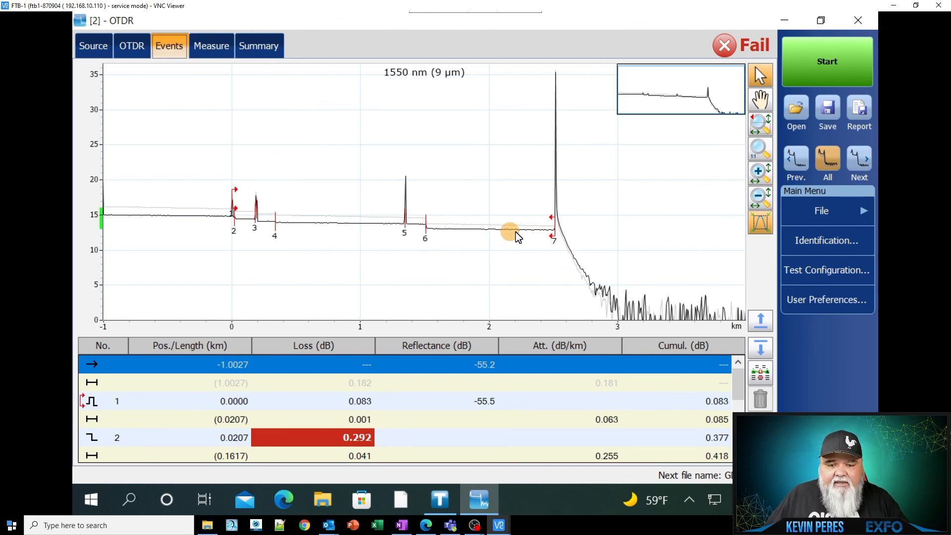
pyautogui.moveTo(688, 321)
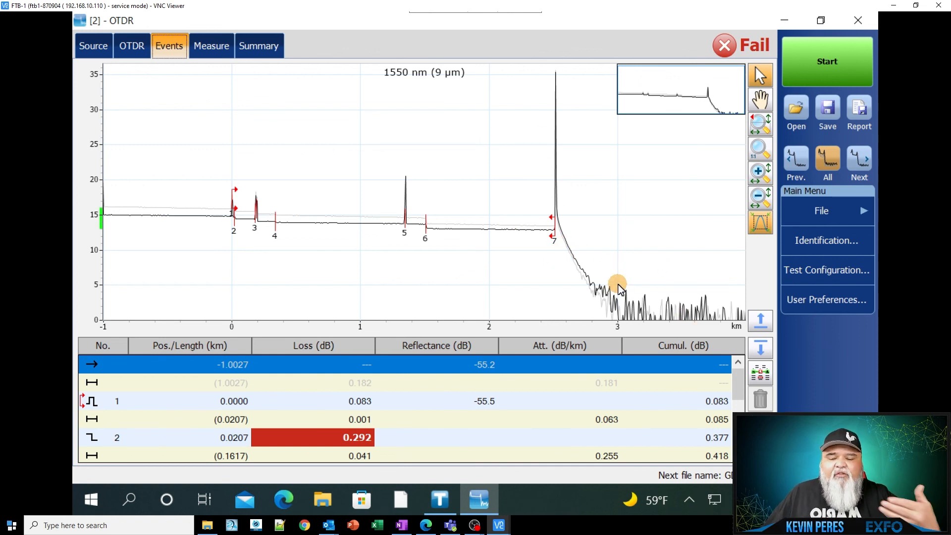
pyautogui.moveTo(312, 236)
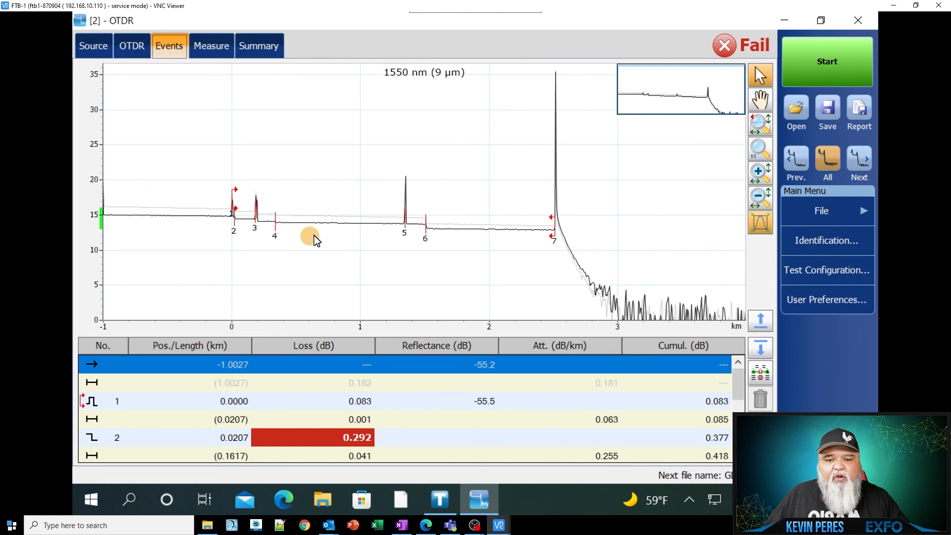
pyautogui.moveTo(414, 237)
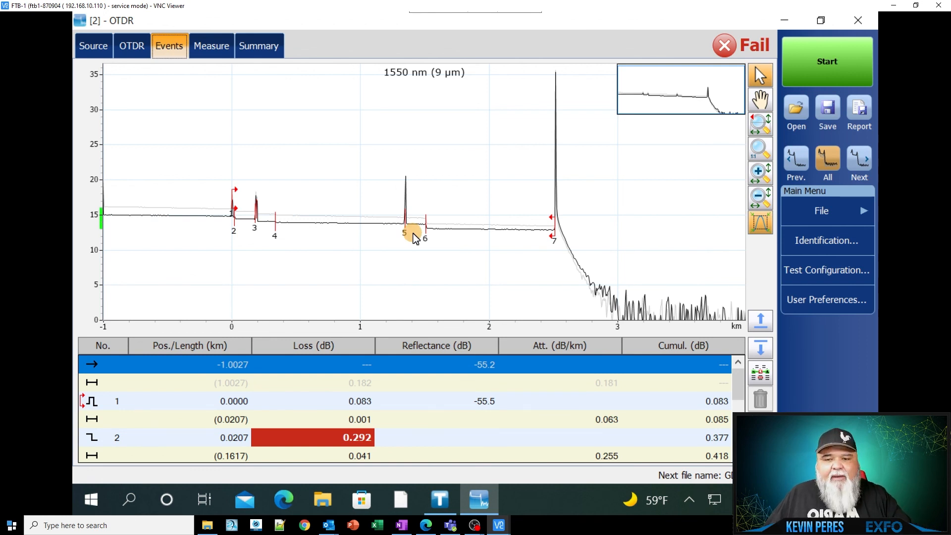
pyautogui.moveTo(425, 203)
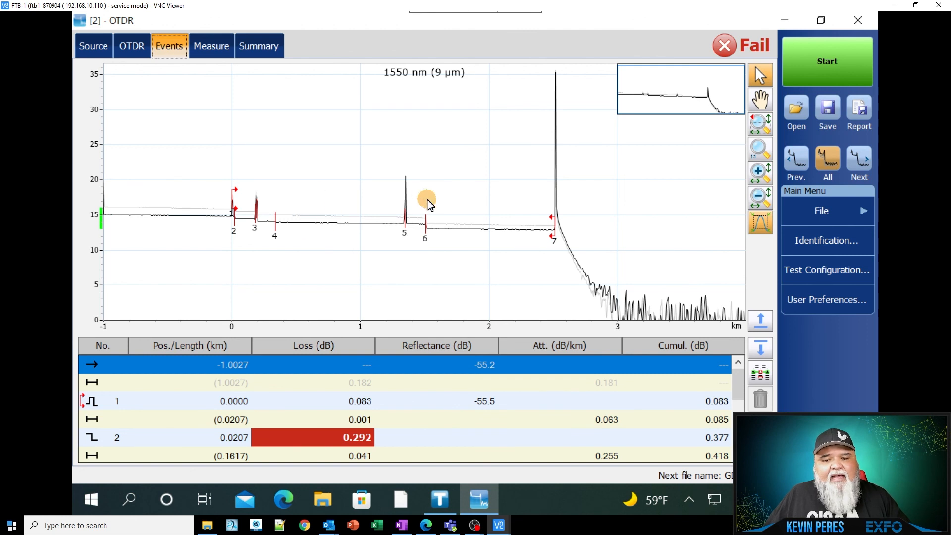